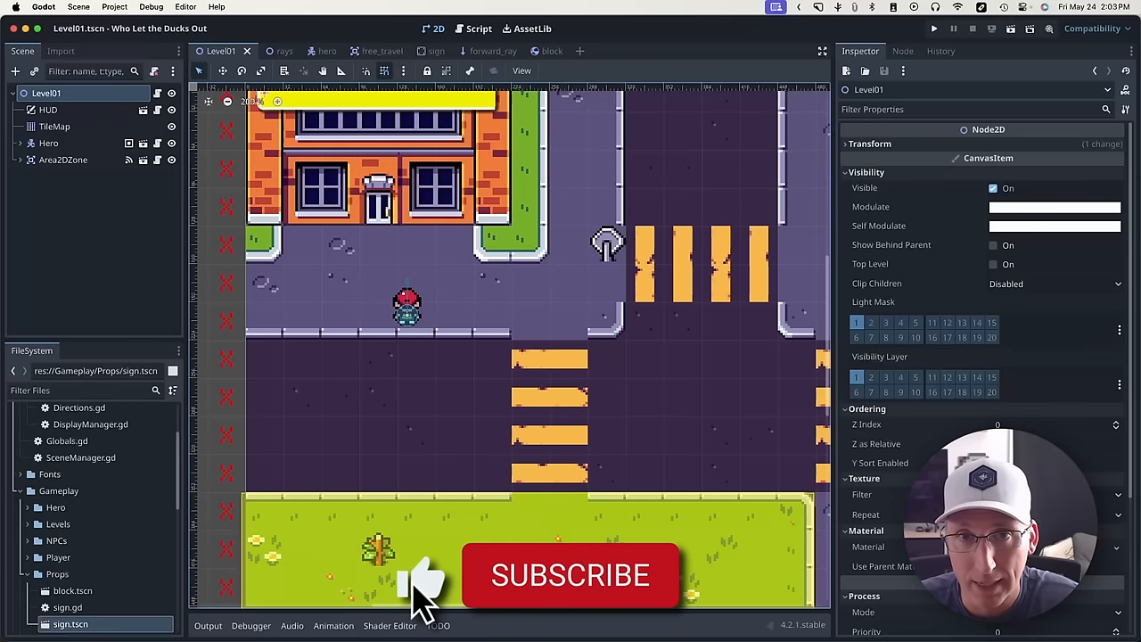
Step: Select Level01's TileMap node to bring up its pixel-art tile palette
left_click(571, 576)
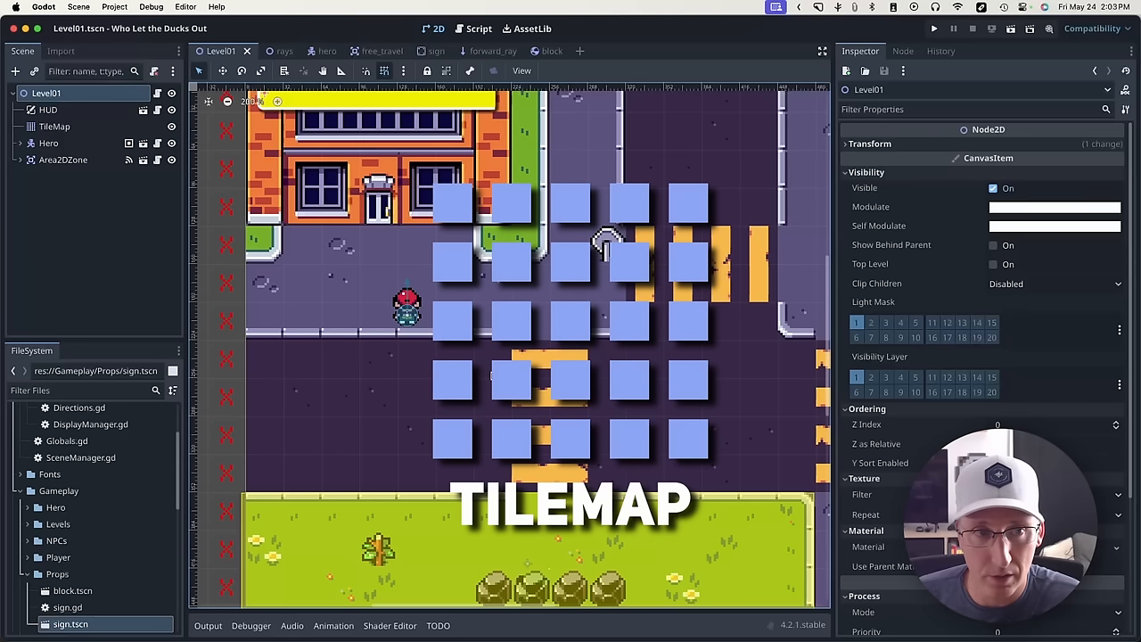
left_click(54, 126)
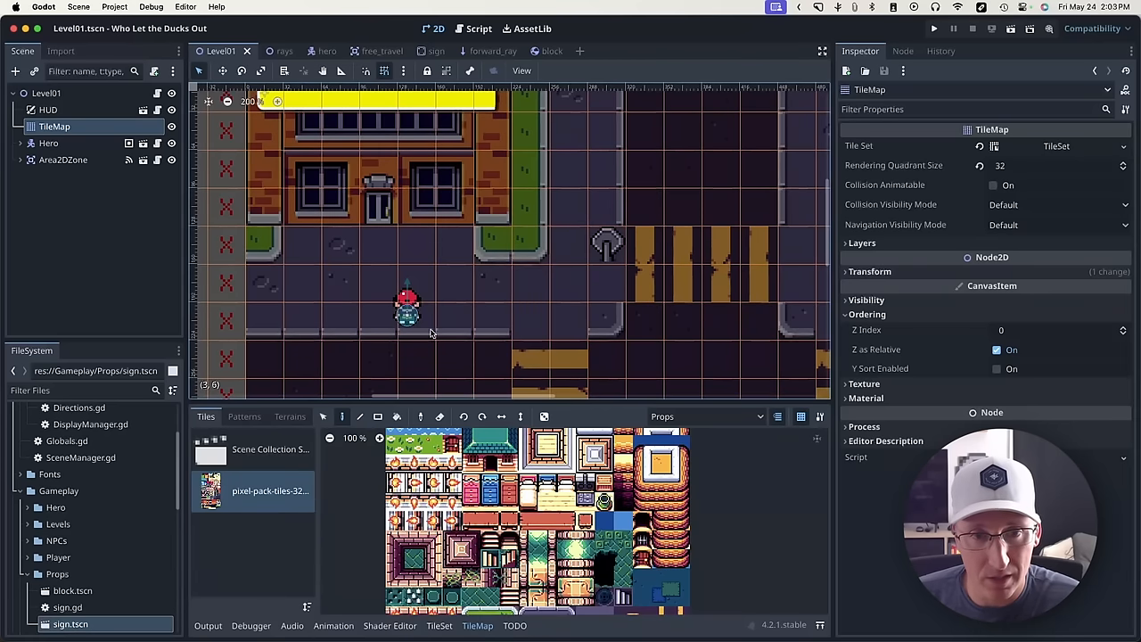
Step: Switch the TileMap to the Background layer and paint a water strip across the street
left_click(704, 416)
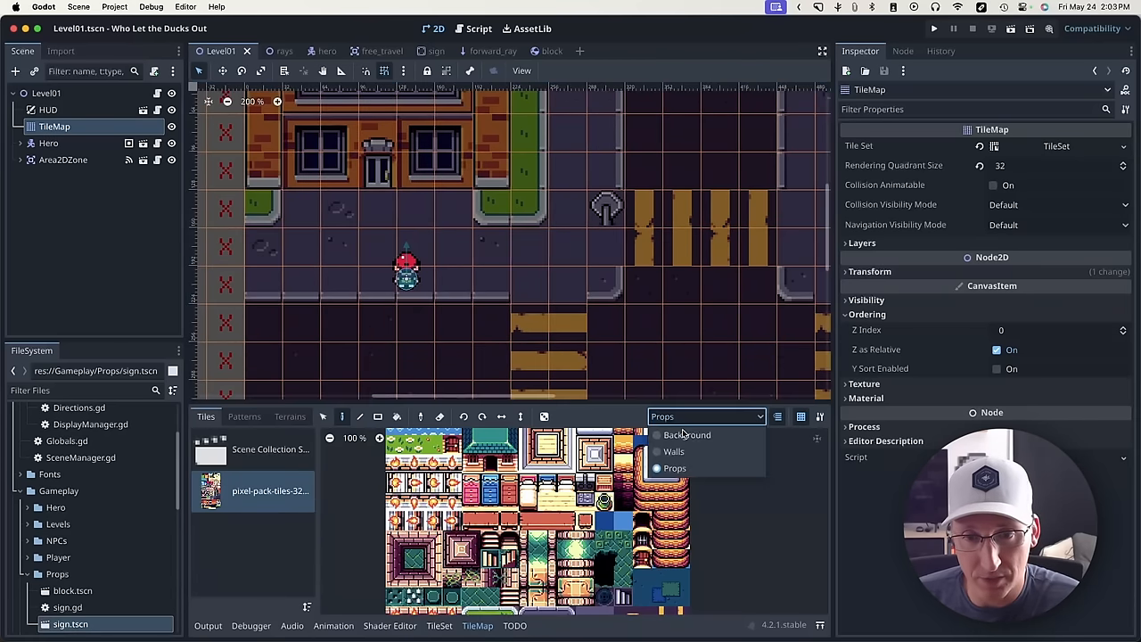
left_click(686, 434)
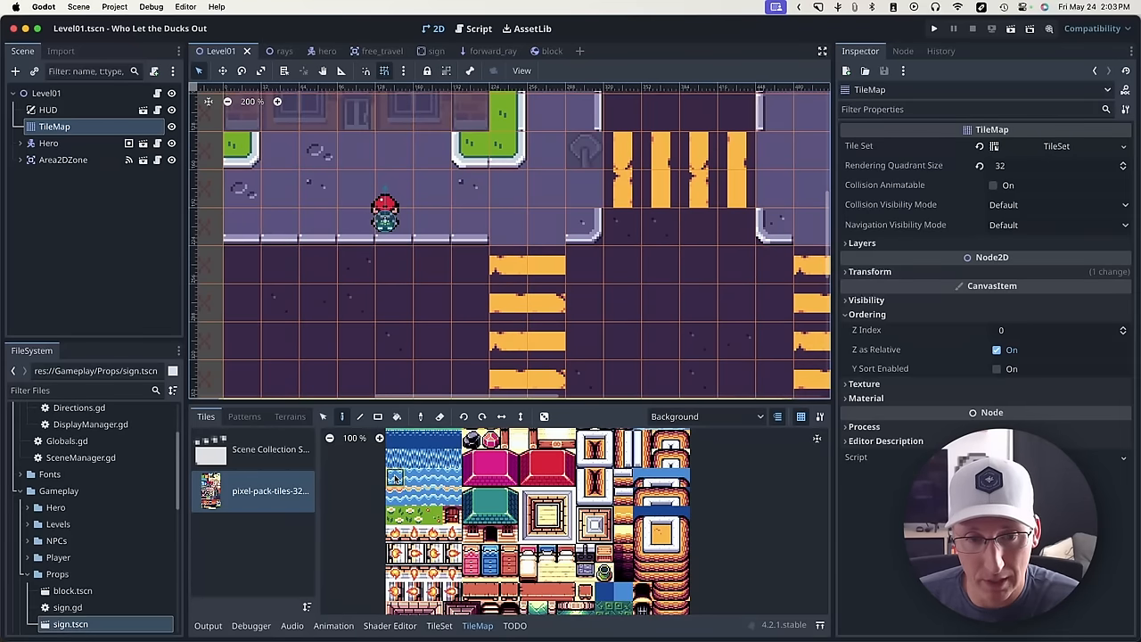
left_click(238, 268)
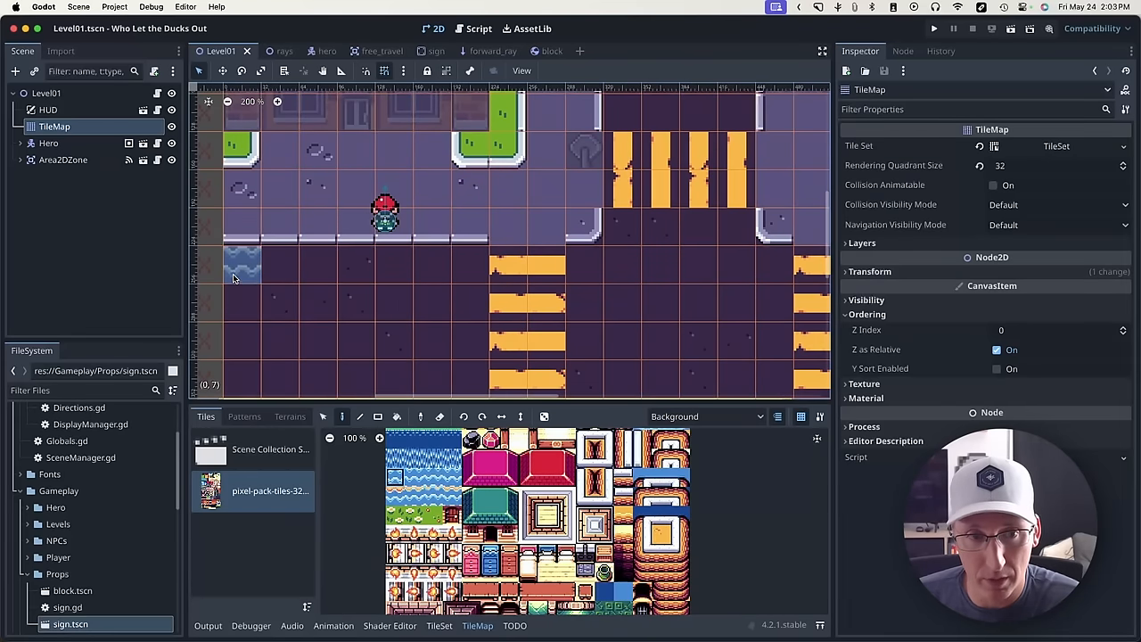
left_click_drag(223, 295, 794, 303)
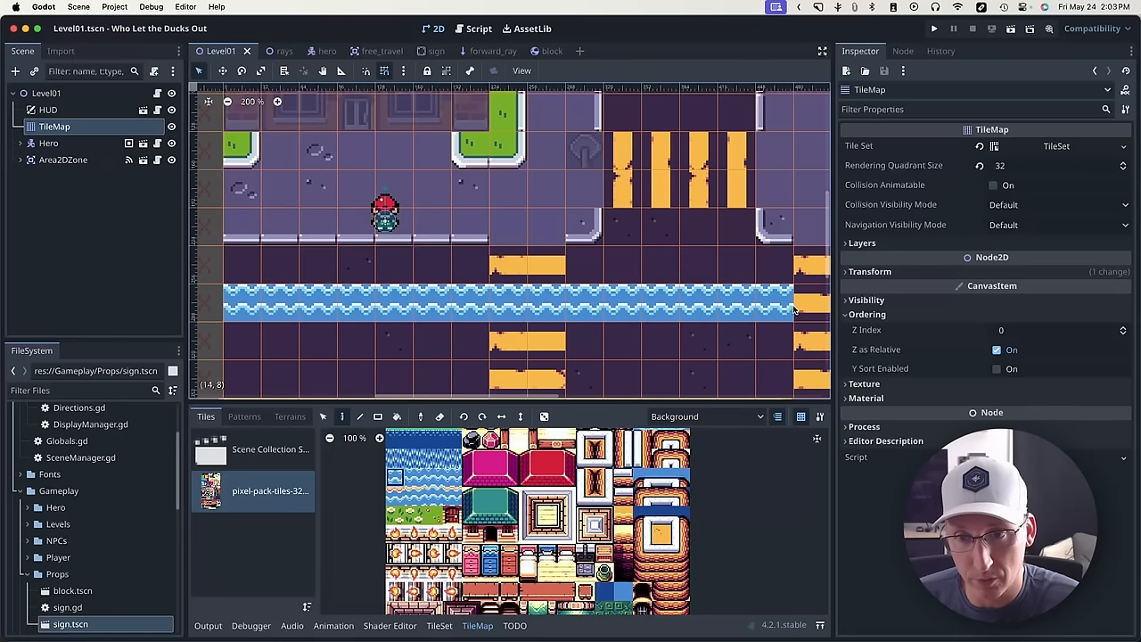
left_click(352, 343)
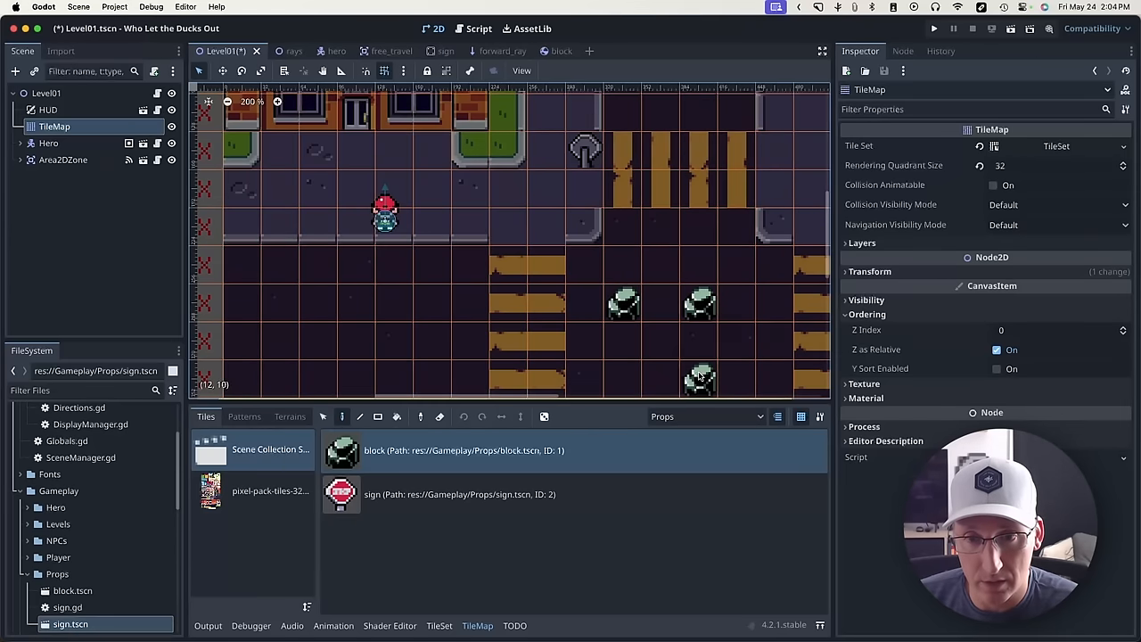
Step: Scroll down in the editor while placing block scenes on the street
scroll("down", 3)
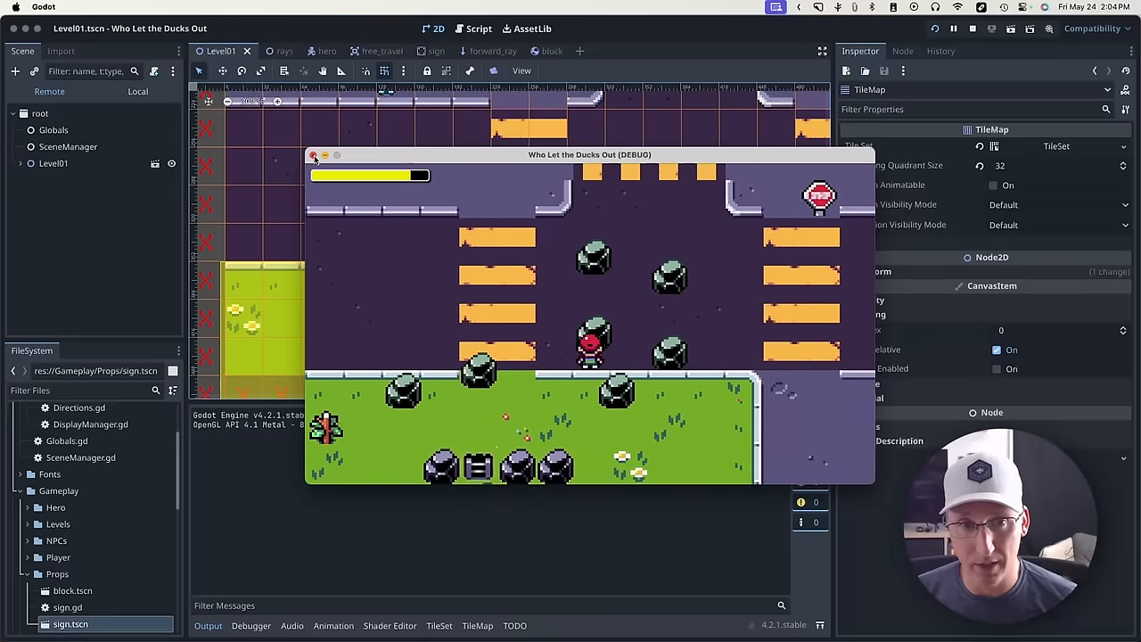
Step: Close the debug game window to return to the Level01 editor
left_click(314, 155)
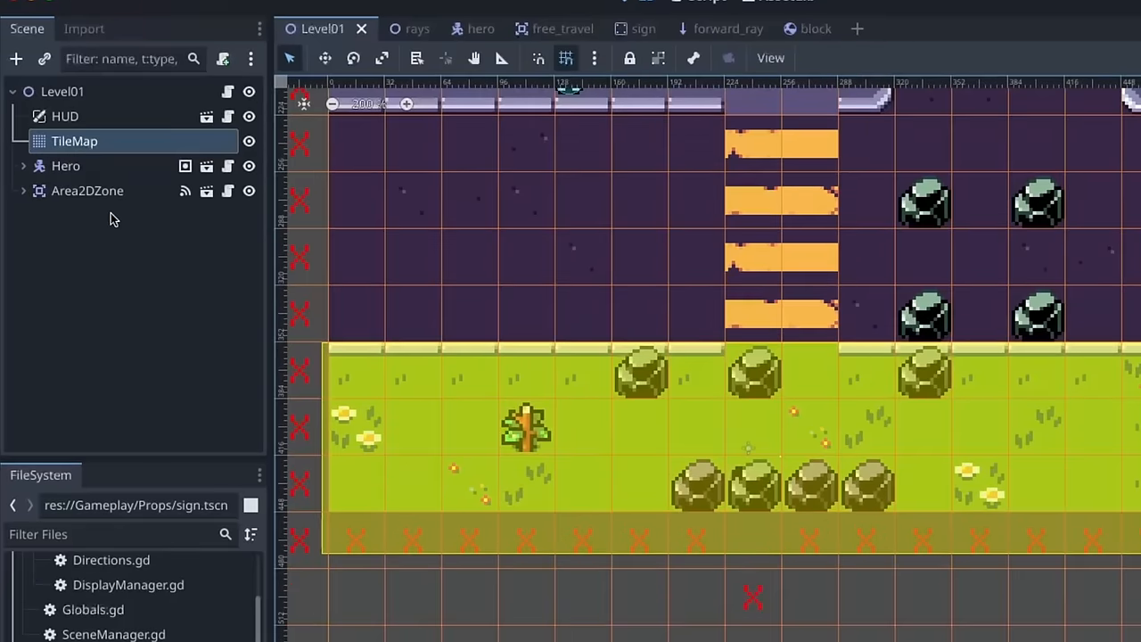
mouse_move(172, 233)
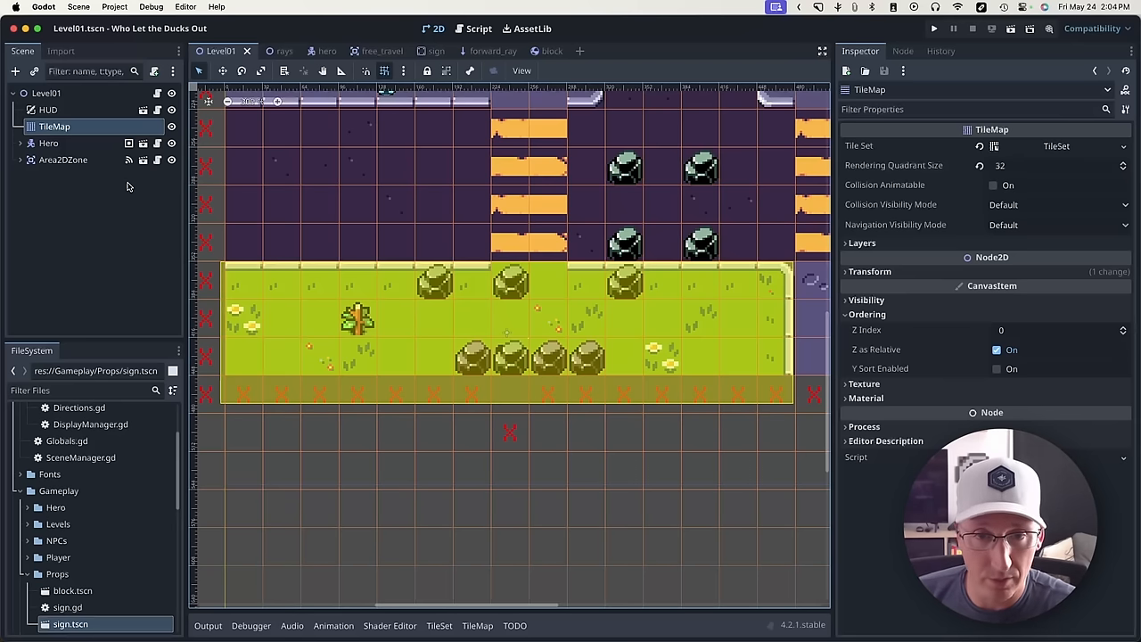
mouse_move(187, 217)
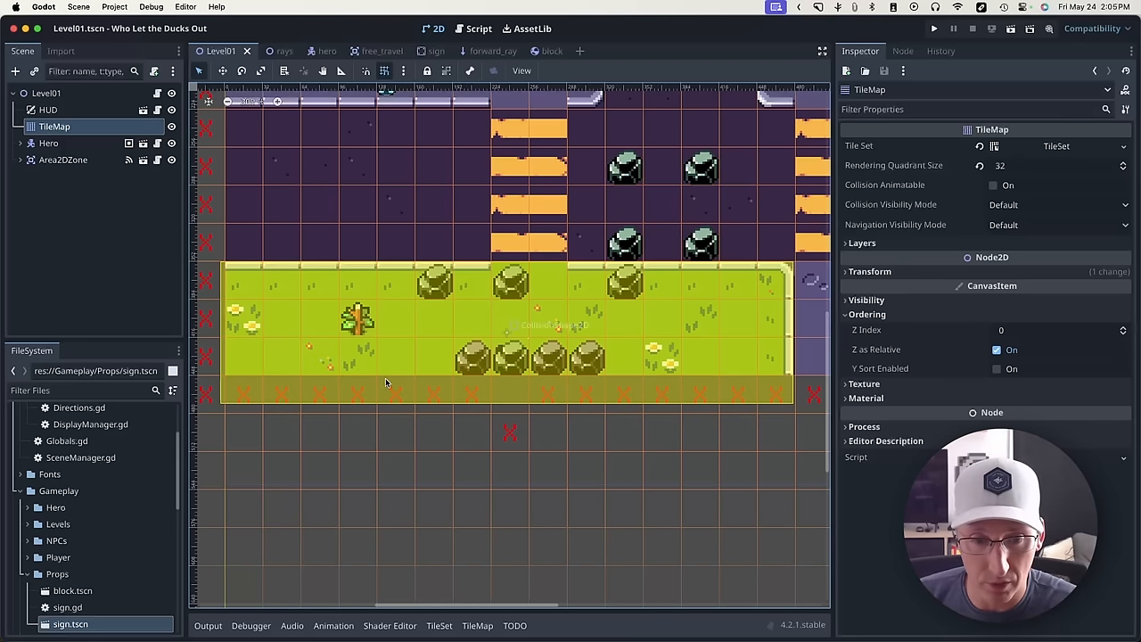
Step: Open the TileSet tab to view the scene collection's block and sign scenes
left_click(439, 626)
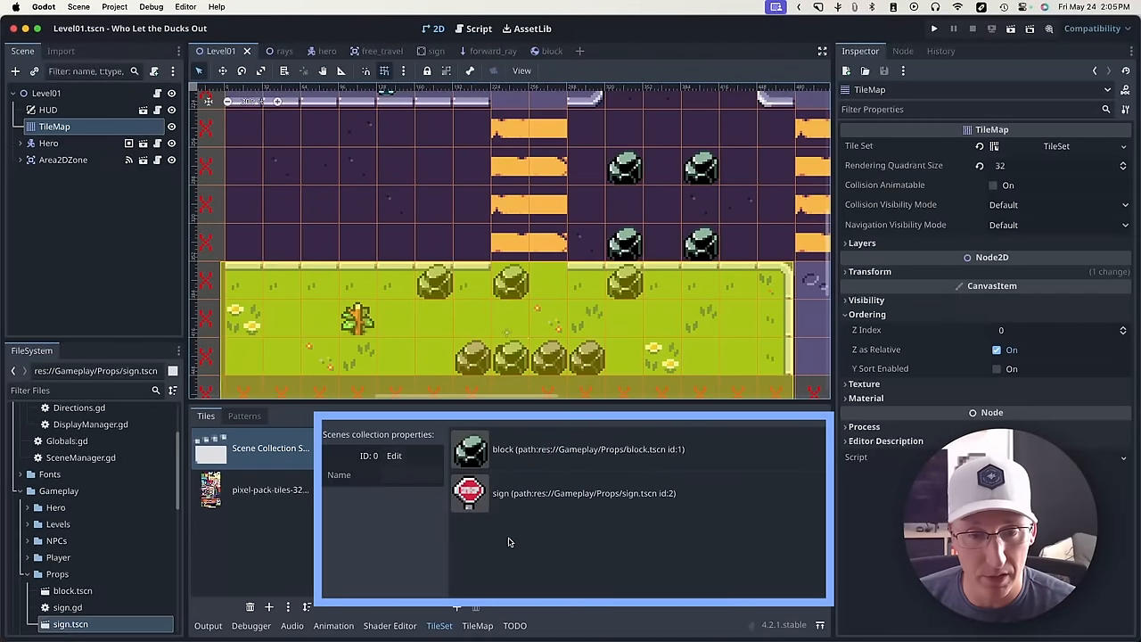
mouse_move(596, 213)
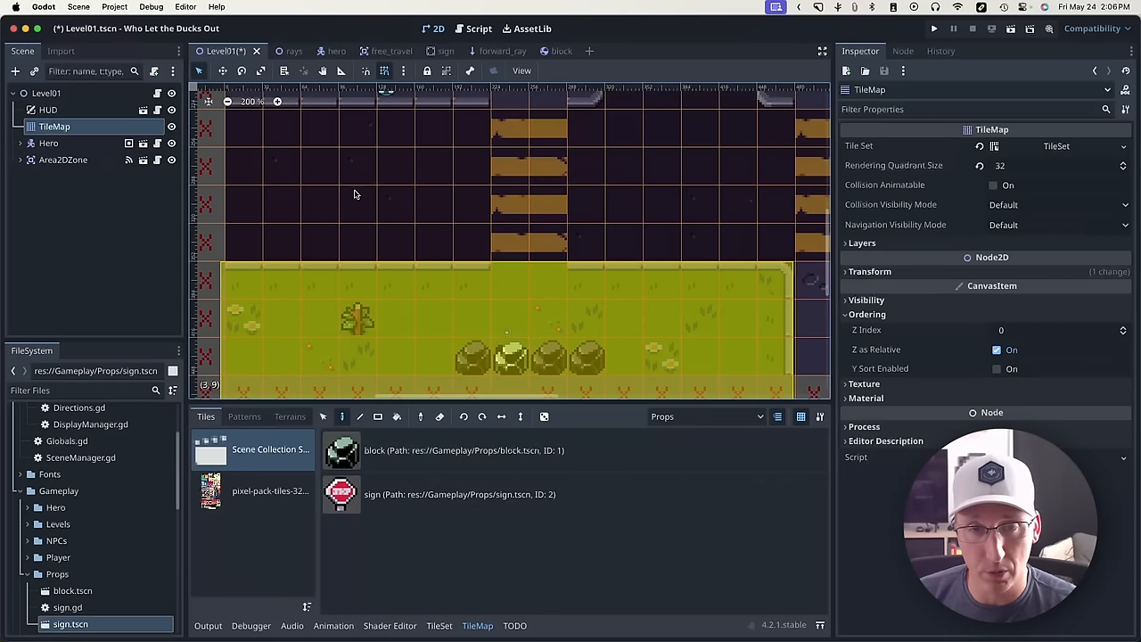
Step: Switch editor tabs and select the sign scene in the Scene Collection
left_click(429, 51)
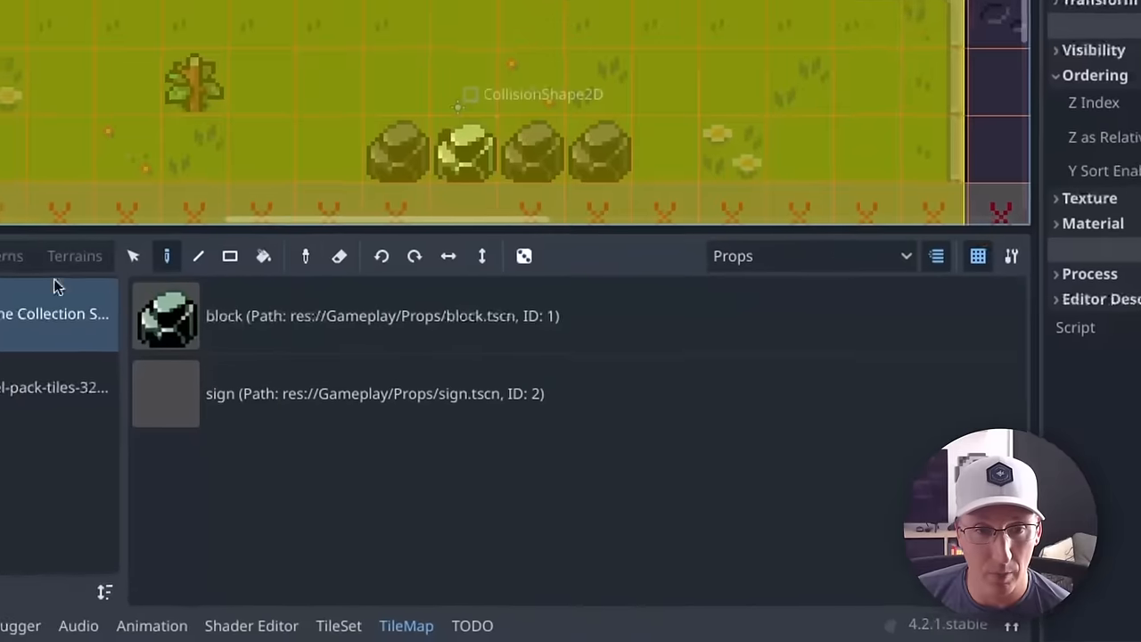
left_click(384, 392)
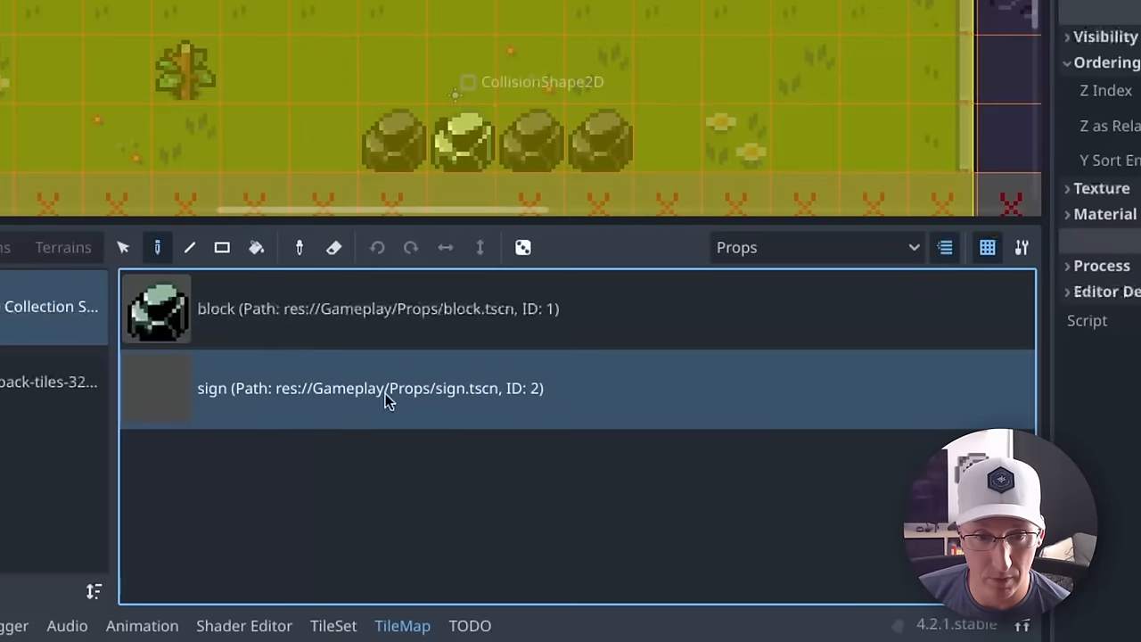
mouse_move(176, 403)
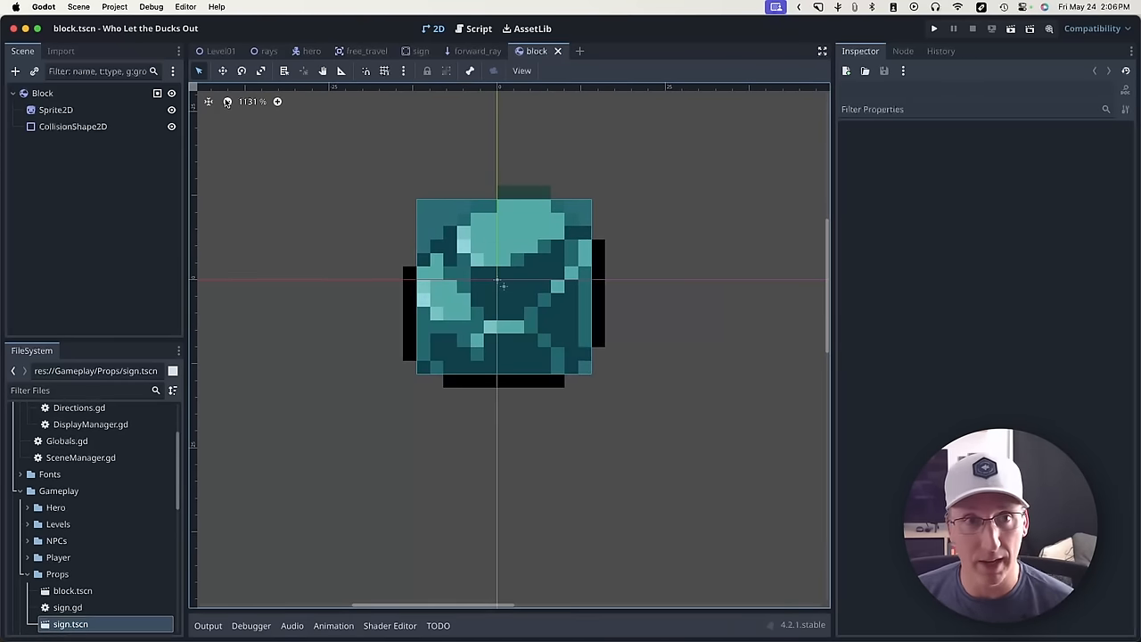
Step: Inspect the sign scene in its tab, then return to the Level01 tab
left_click(220, 51)
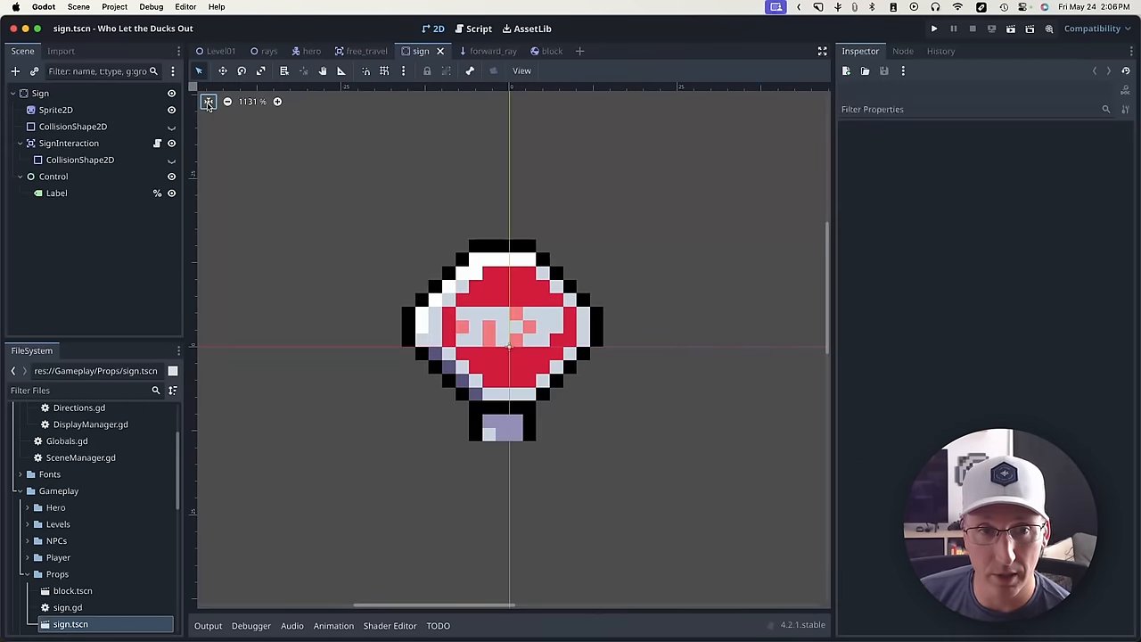
left_click(221, 51)
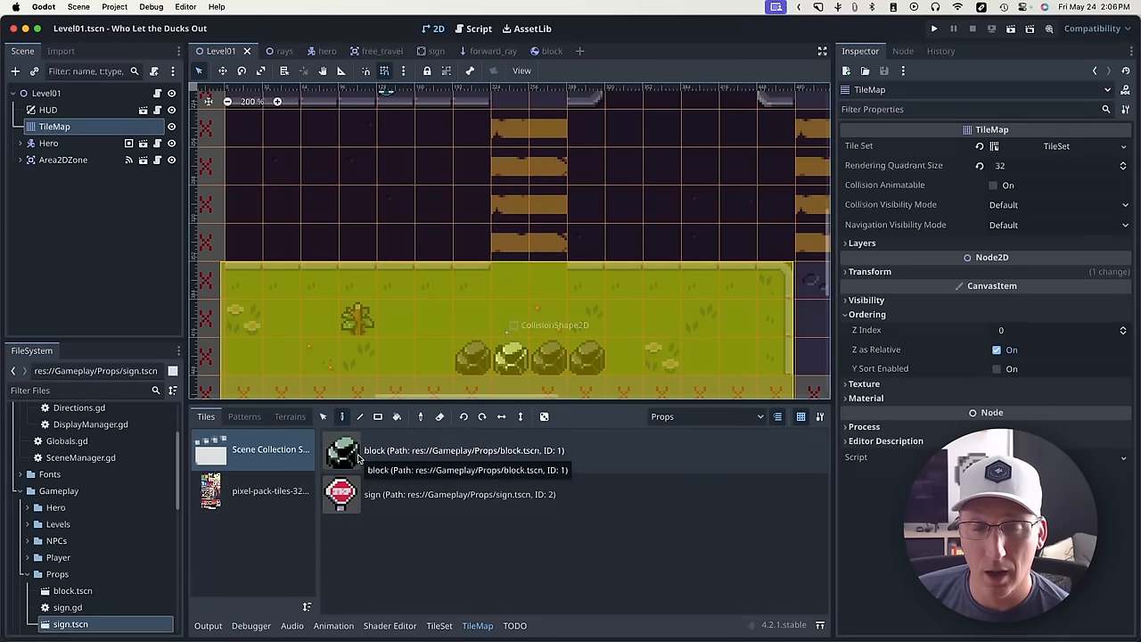
mouse_move(400, 539)
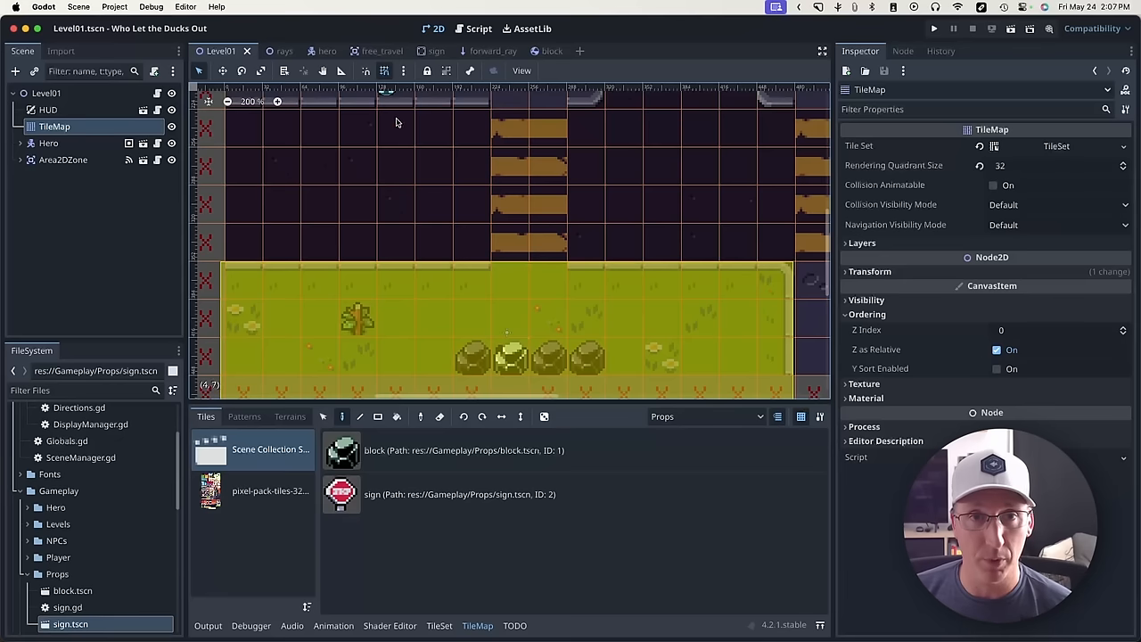
left_click(421, 51)
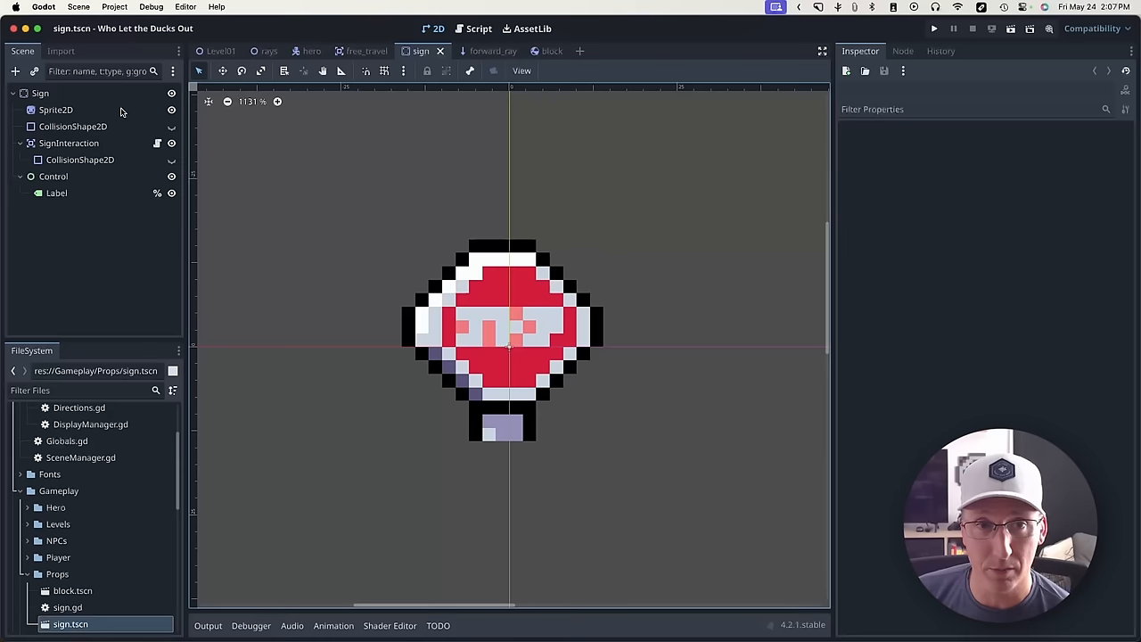
mouse_move(458, 177)
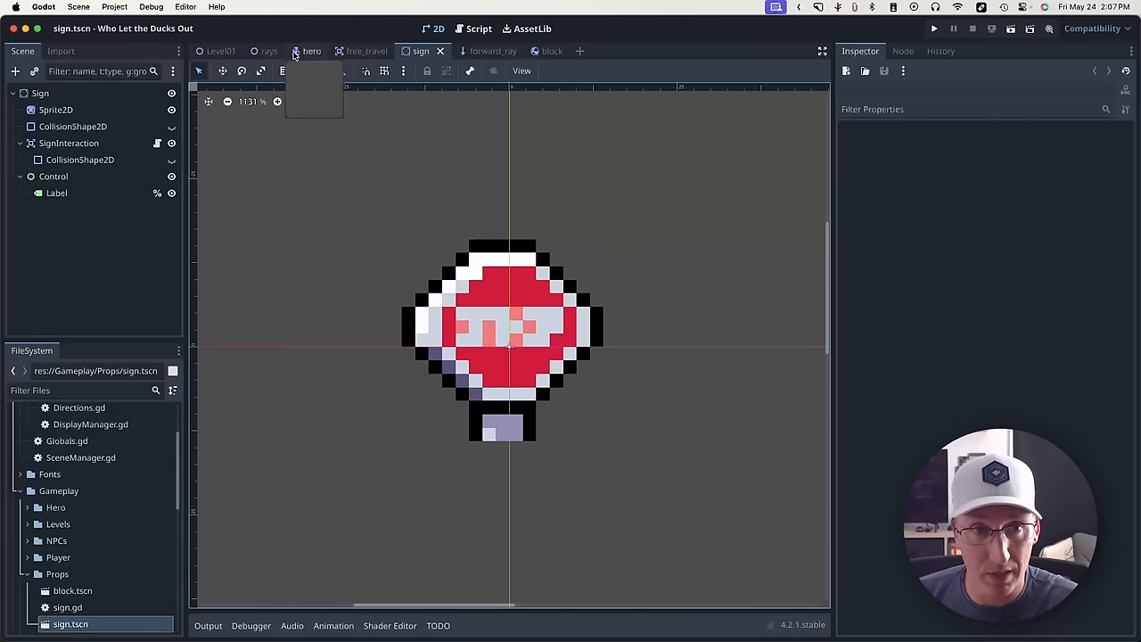
left_click(220, 50)
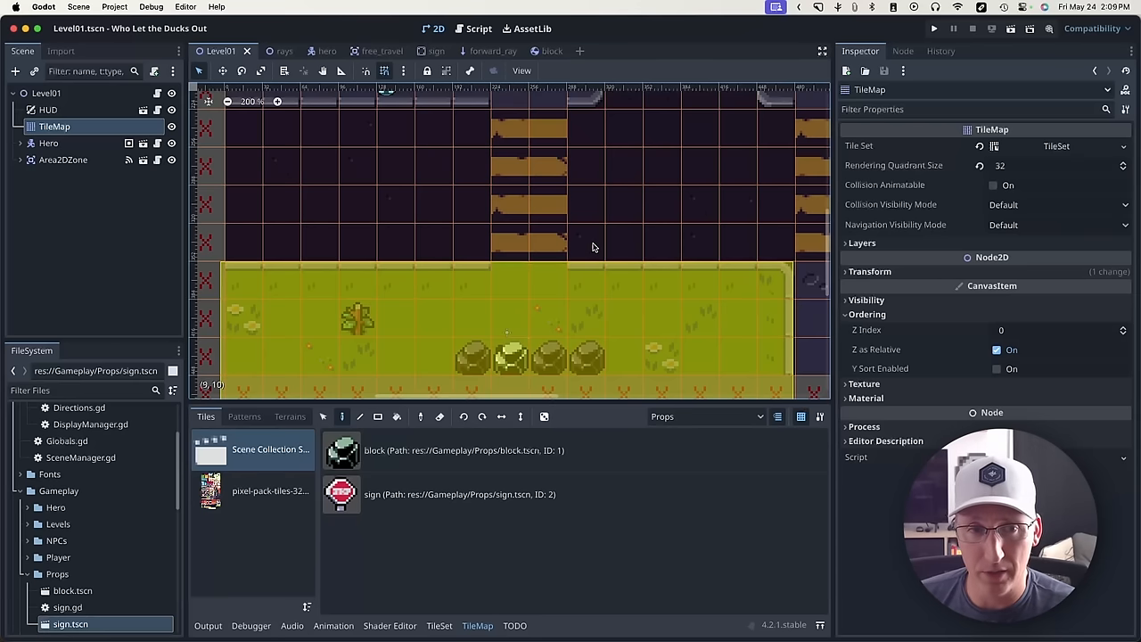
mouse_move(265, 105)
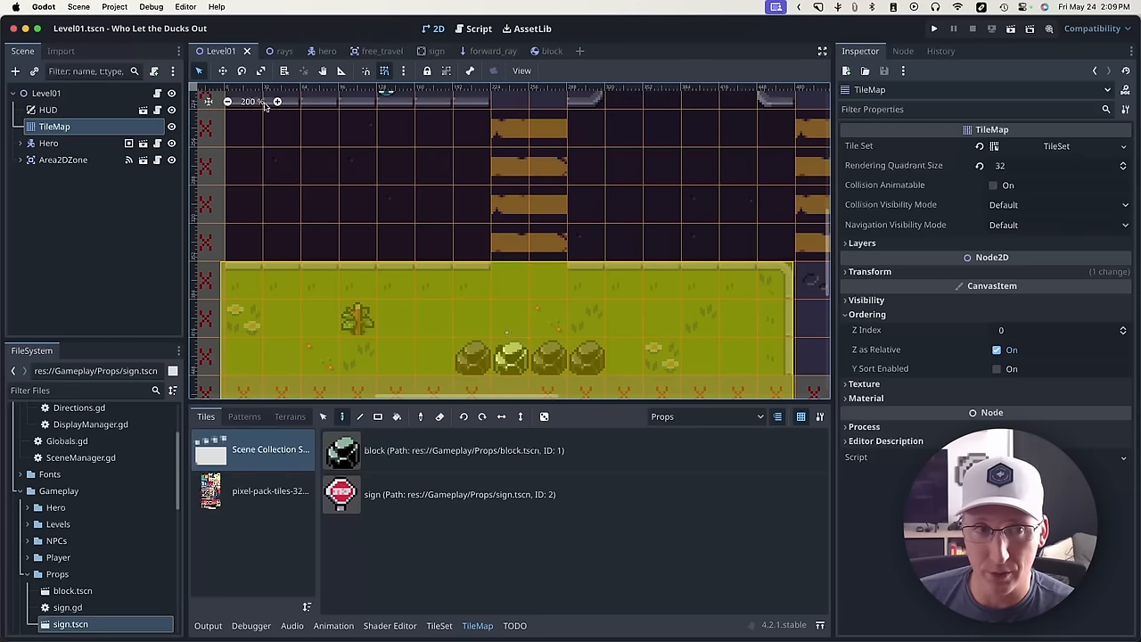
Step: Select the Hero node, then stop the running 'Who Let the Ducks Out' game
left_click(49, 142)
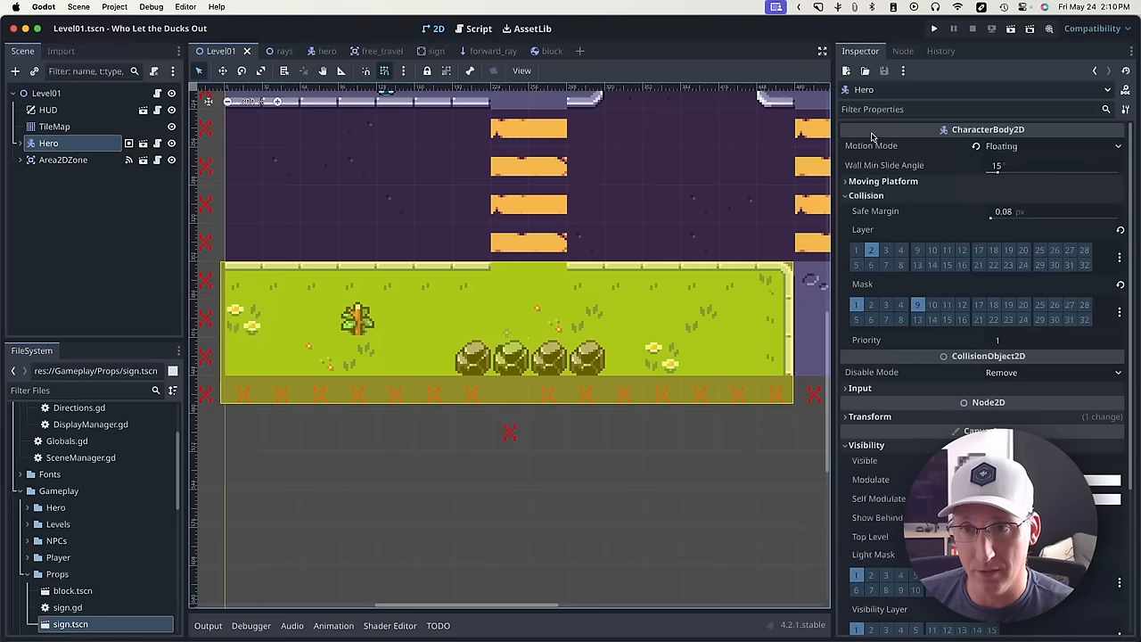
mouse_move(927, 165)
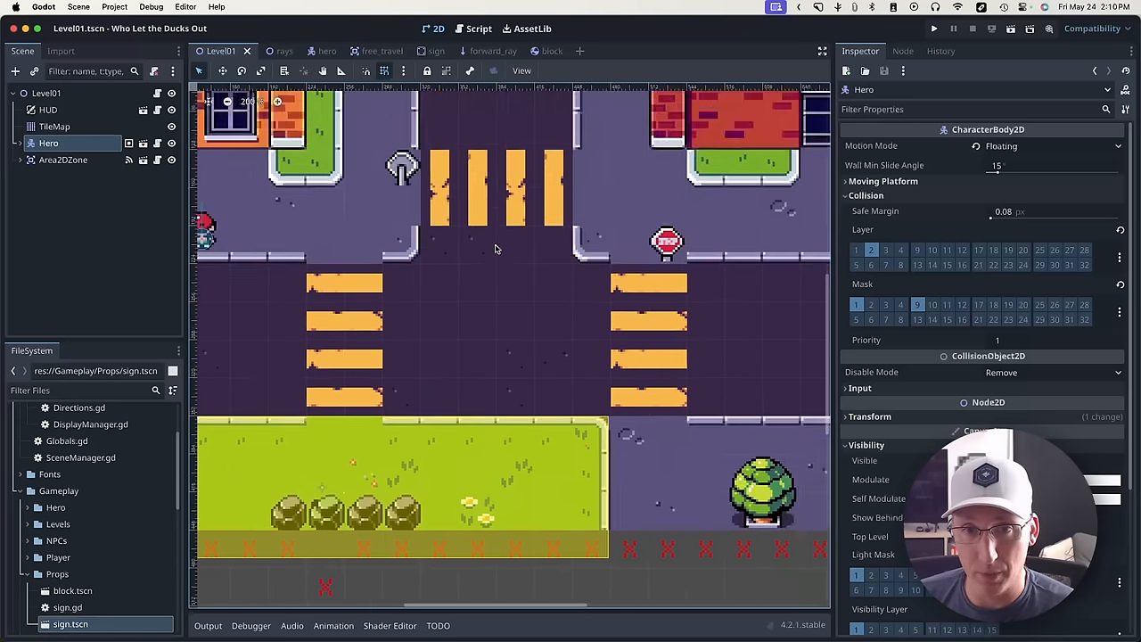
left_click(948, 27)
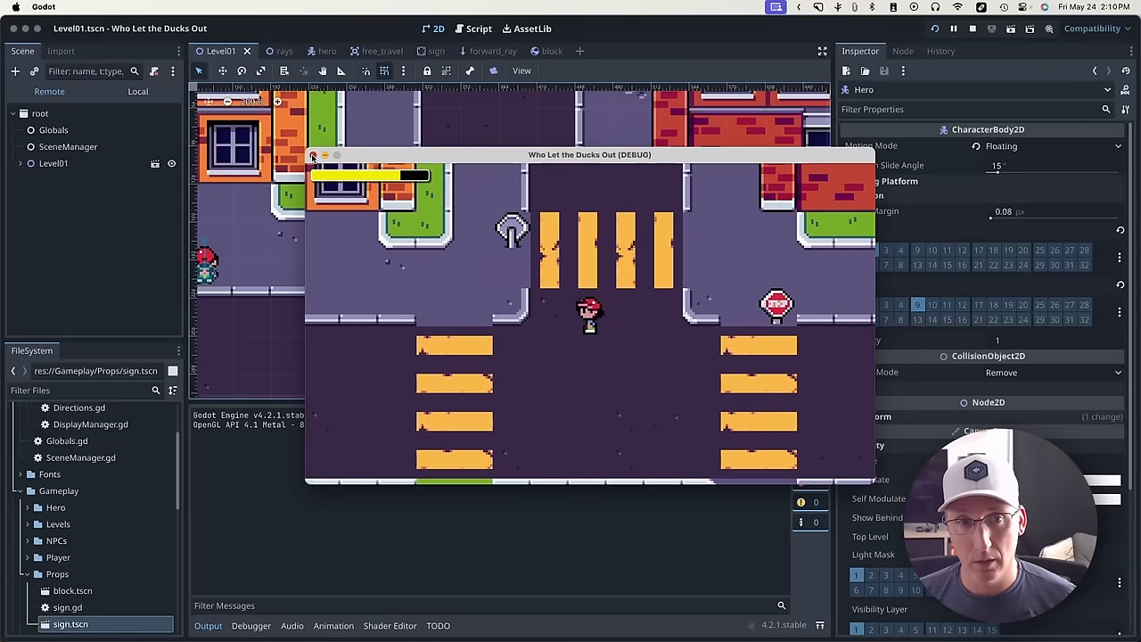
left_click(313, 155)
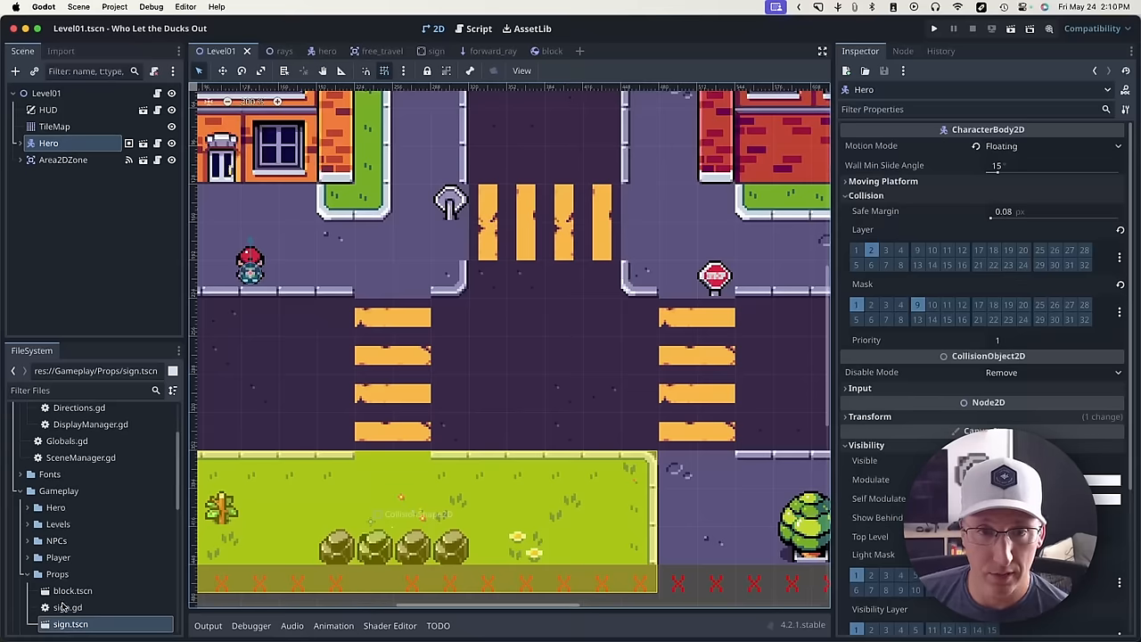
Step: Paint a sign tile at cell (8, 6), test it in a run, and reselect the TileMap
left_click(54, 126)
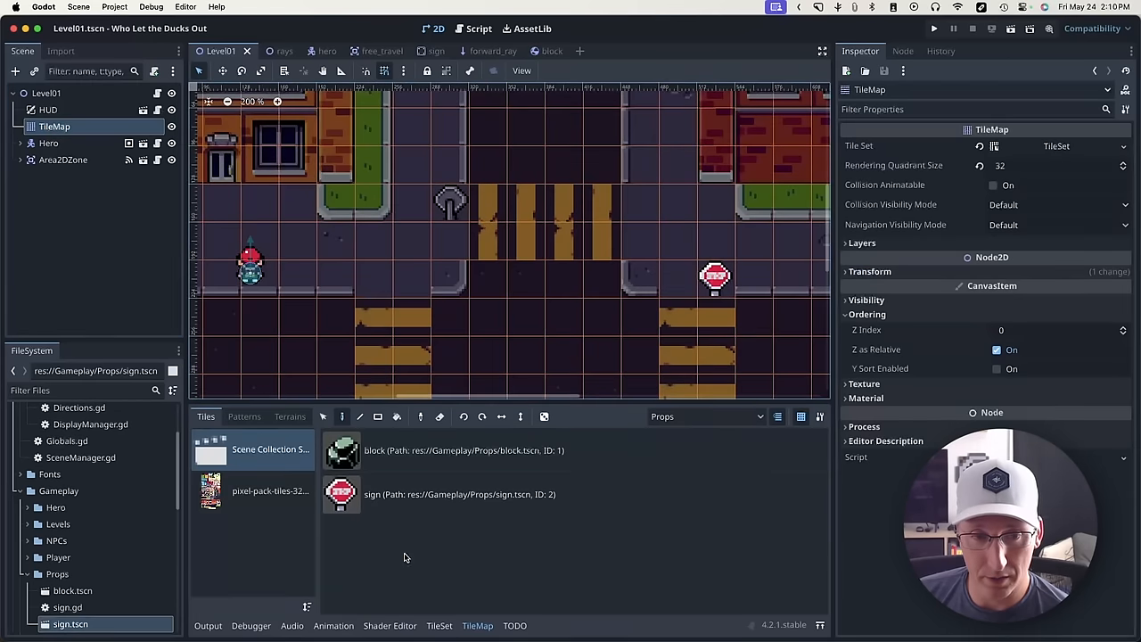
left_click(342, 494)
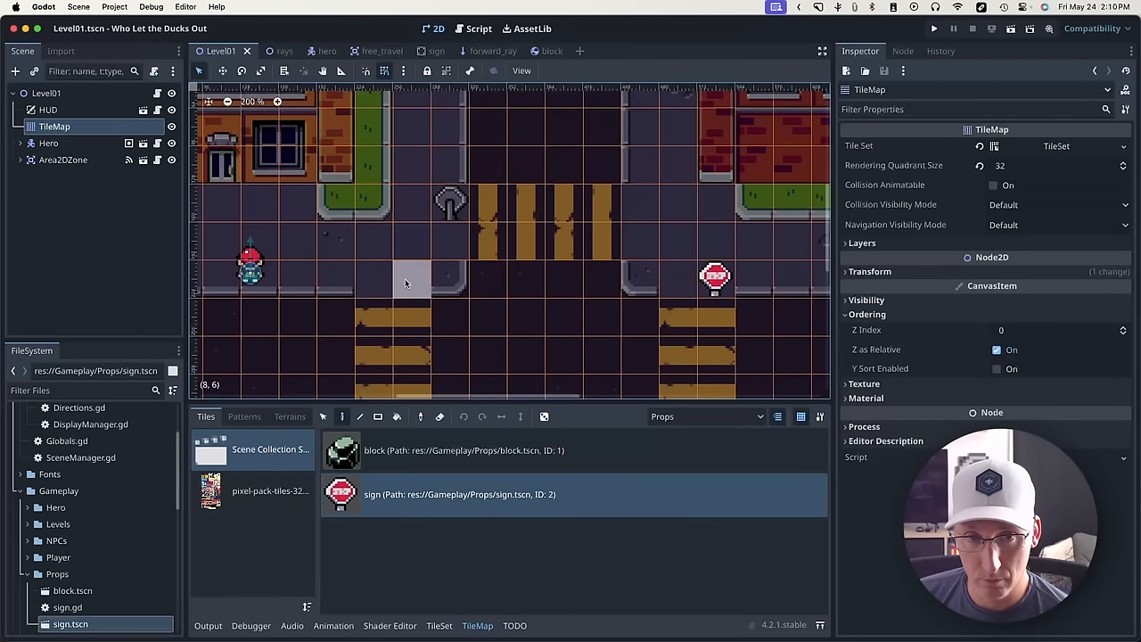
left_click(924, 29)
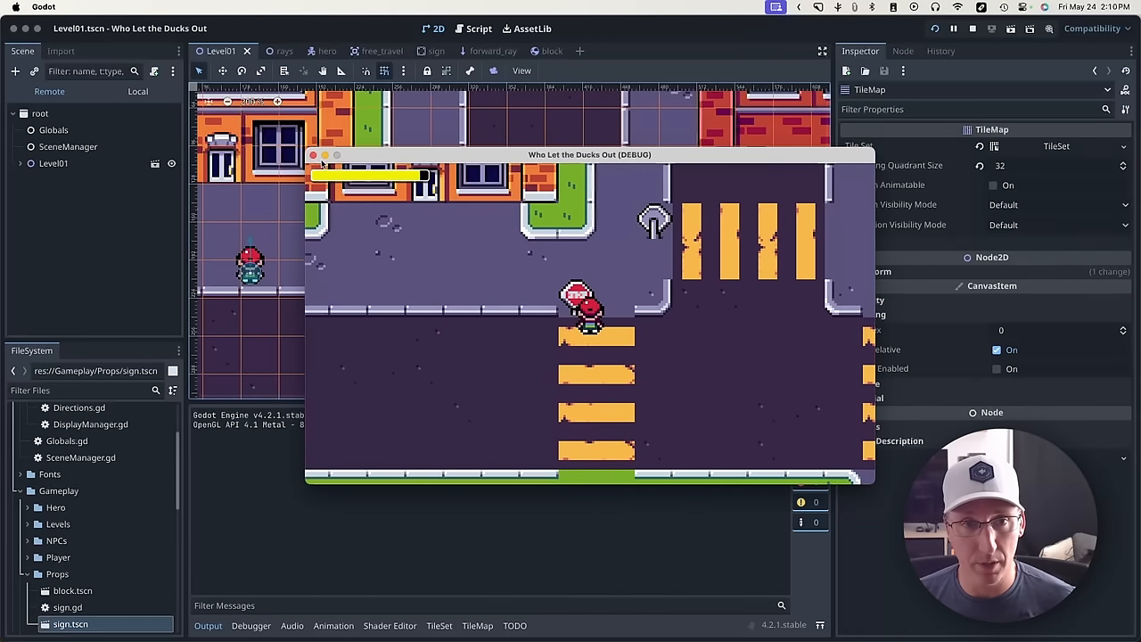
left_click(313, 154)
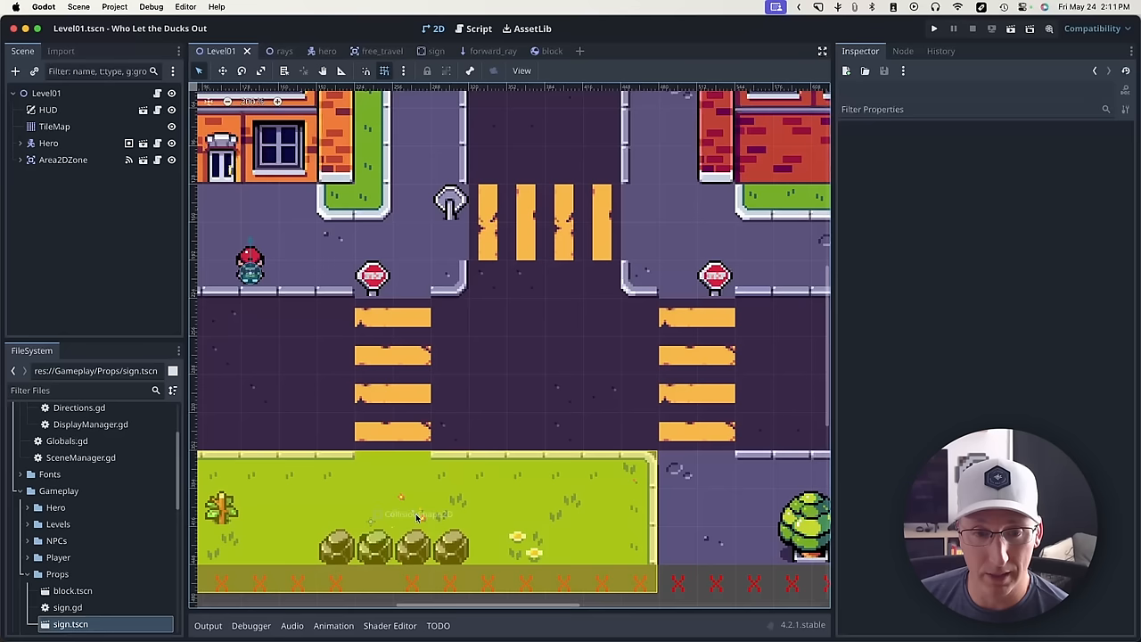
mouse_move(180, 229)
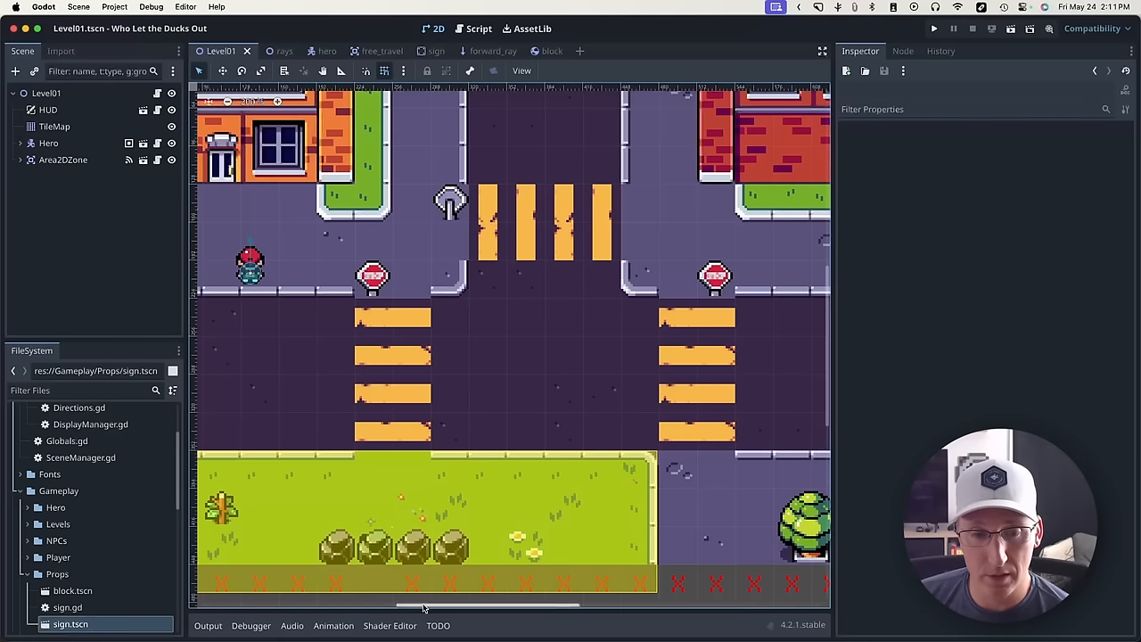
left_click(54, 126)
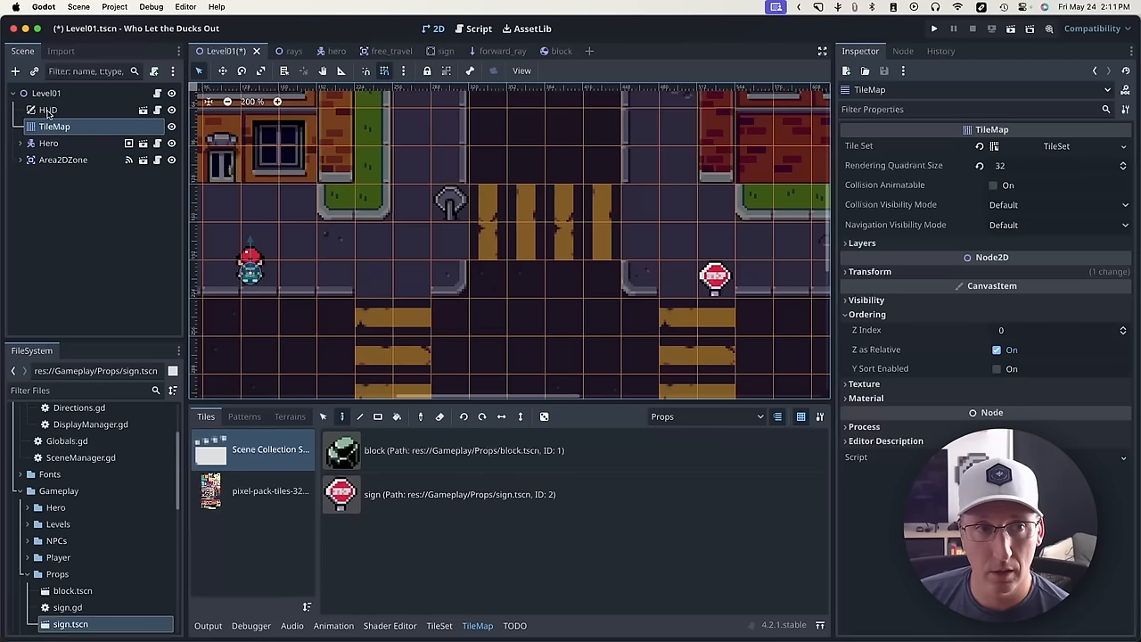
Step: Instance the sign, select its SignInteraction child, and set Dialog element 0 to 'Hellllooooooo?'
left_click(13, 70)
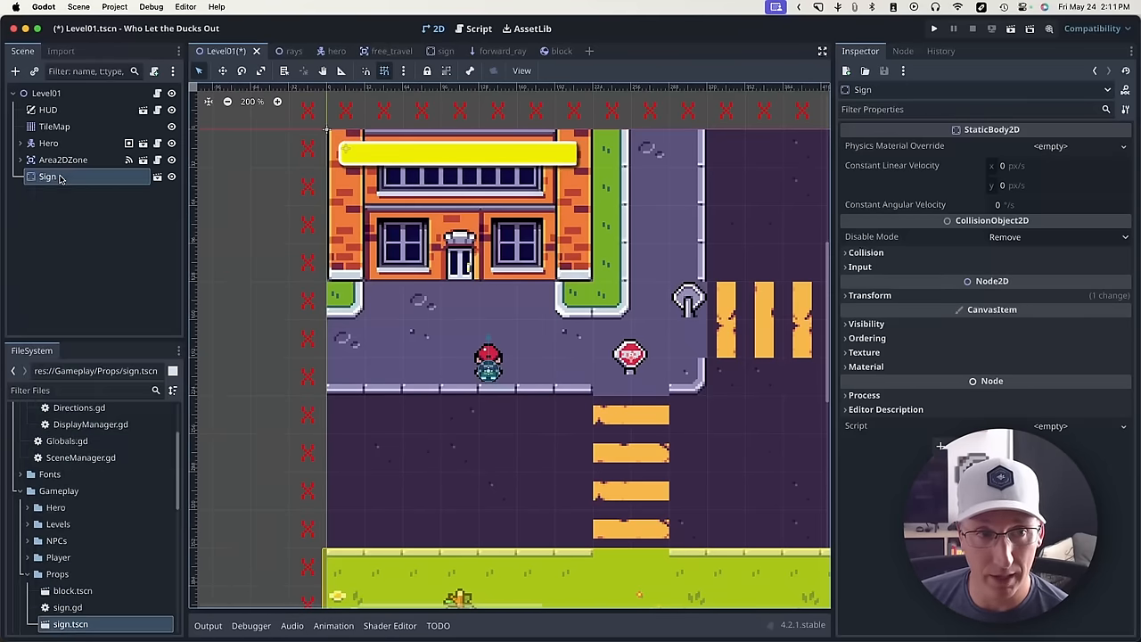
right_click(48, 176)
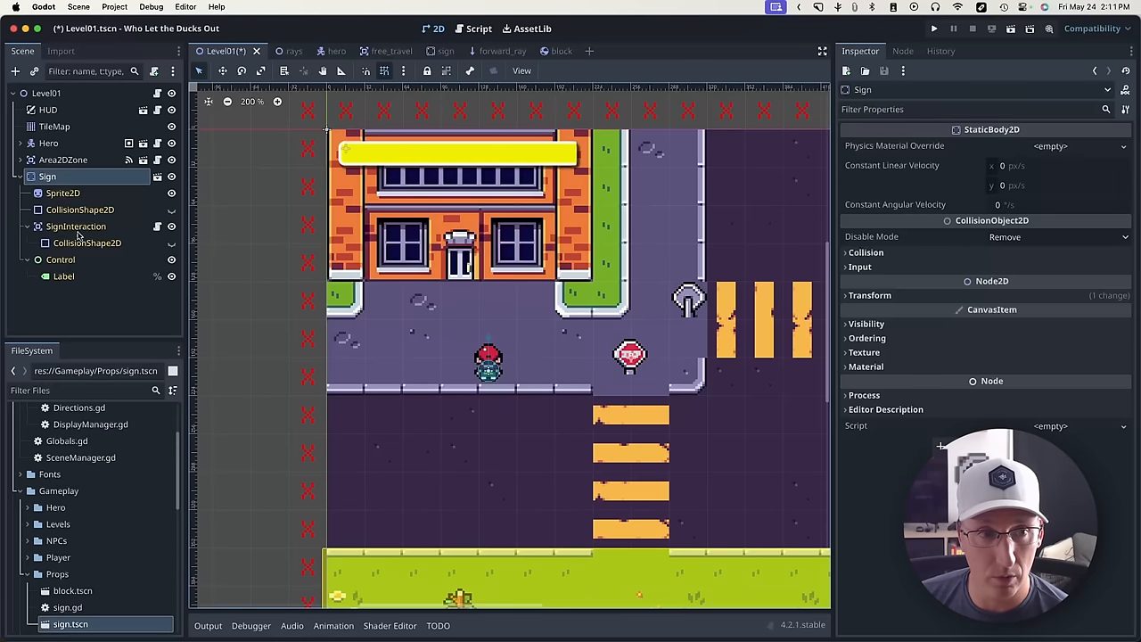
left_click(76, 226)
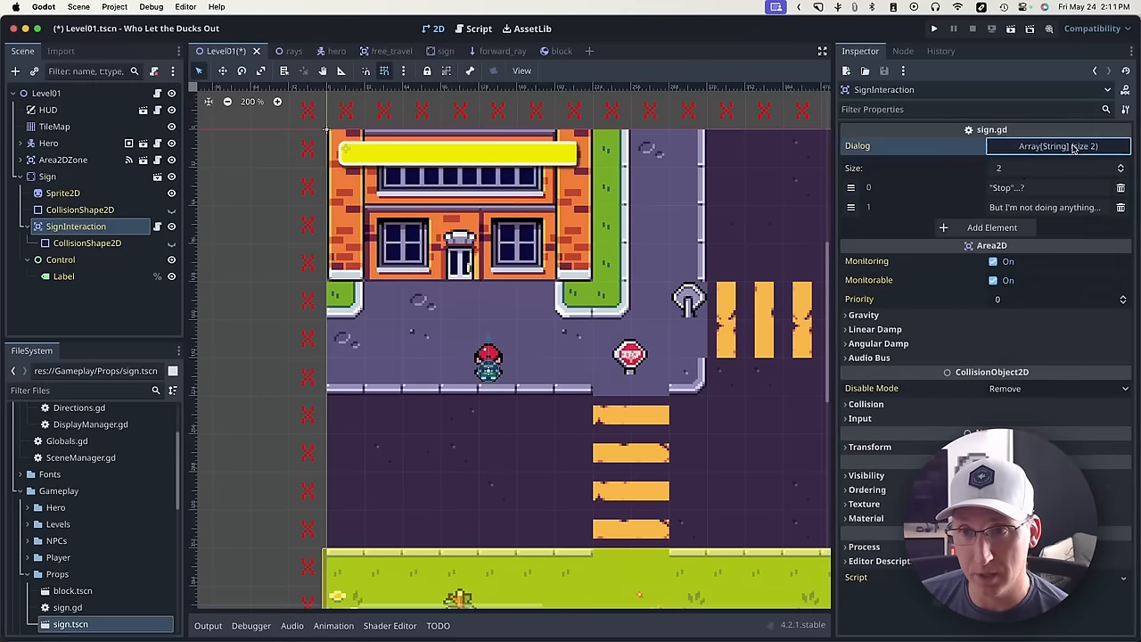
left_click(1043, 188)
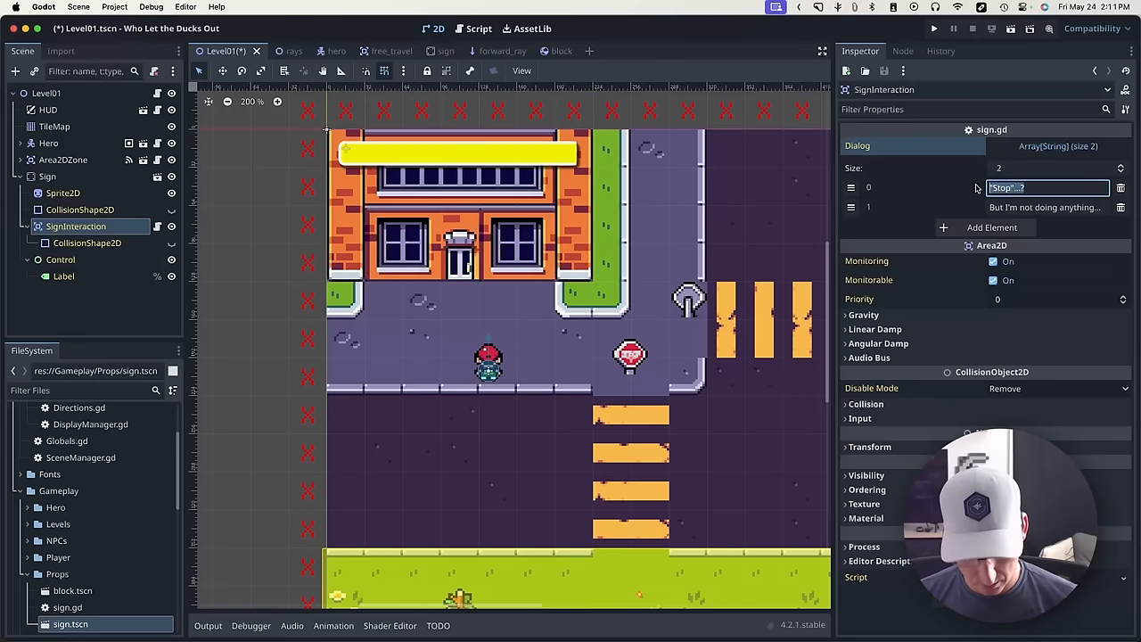
type("Hello")
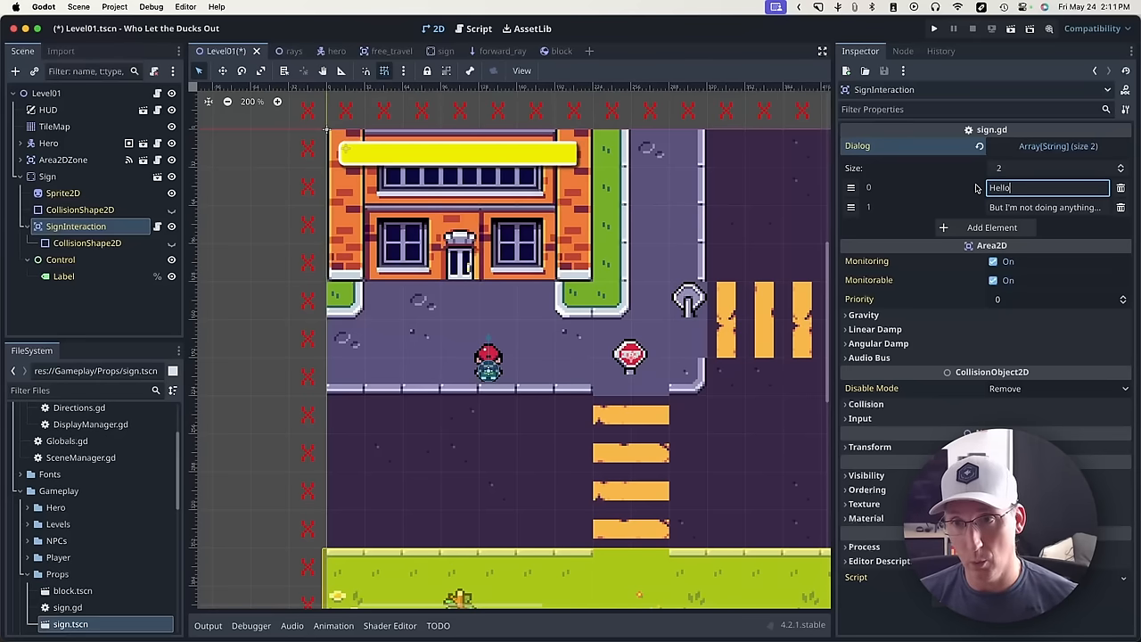
type("Hellllooooooo?")
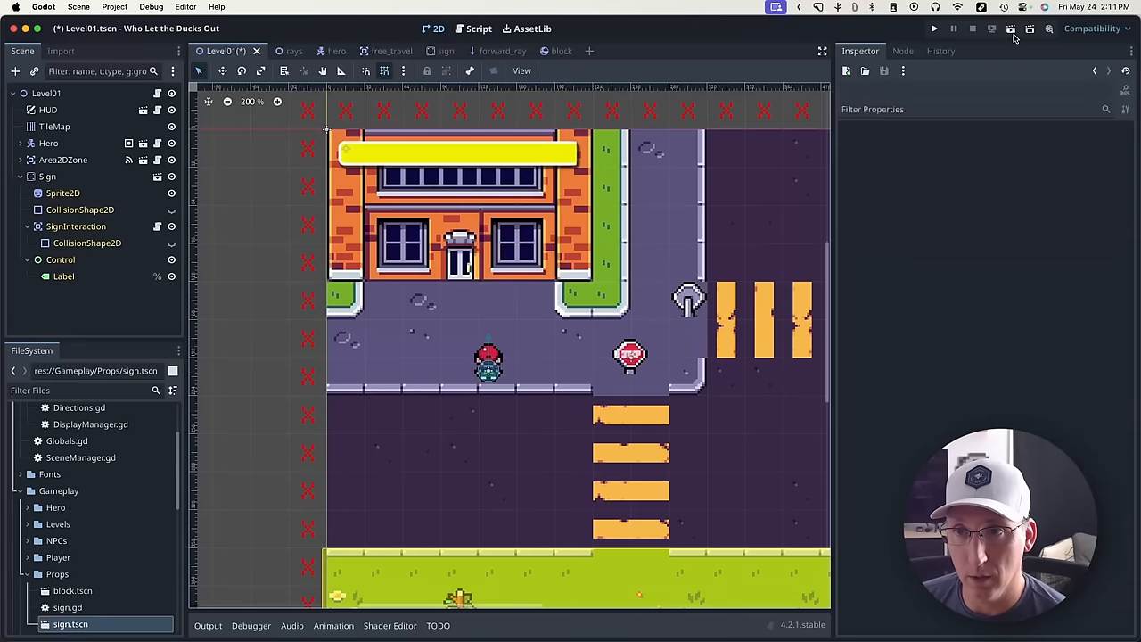
left_click(941, 28)
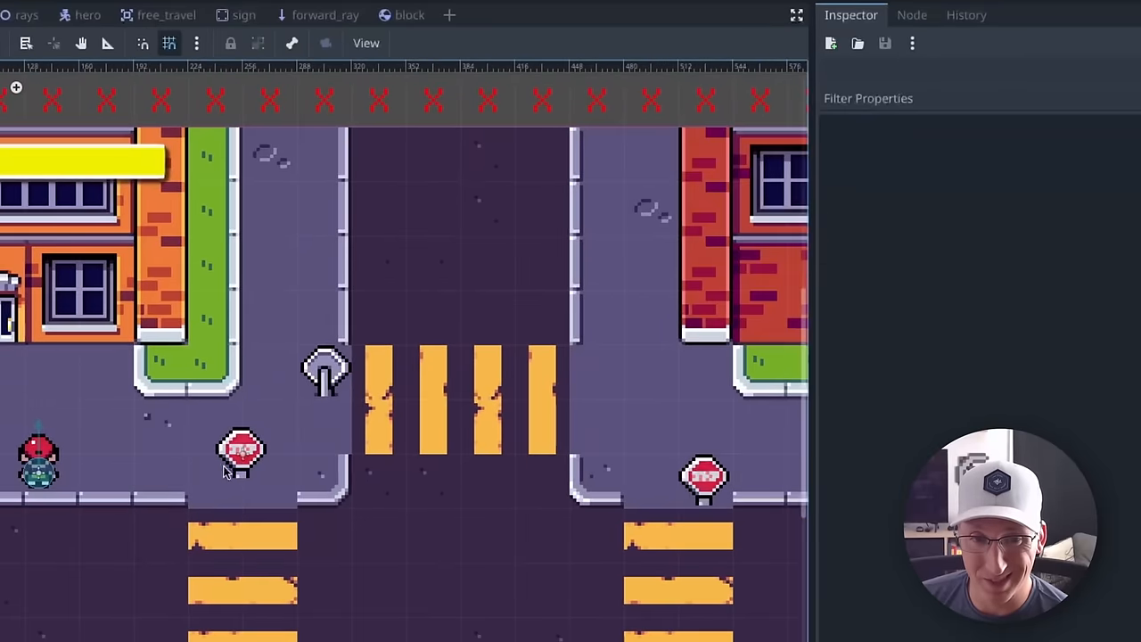
left_click(241, 450)
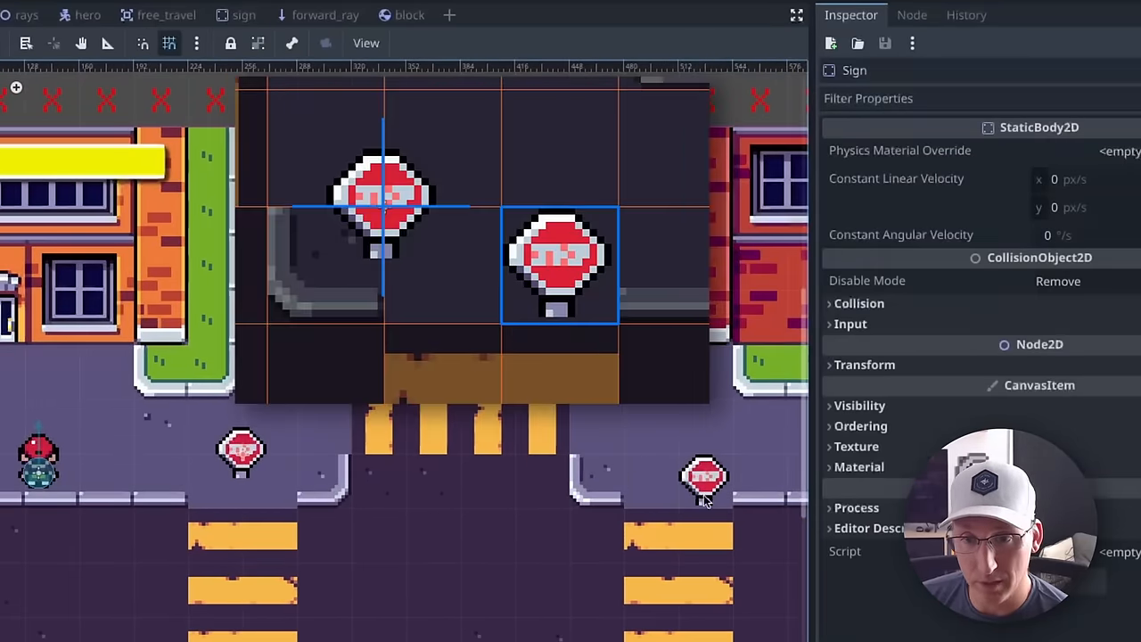
mouse_move(664, 455)
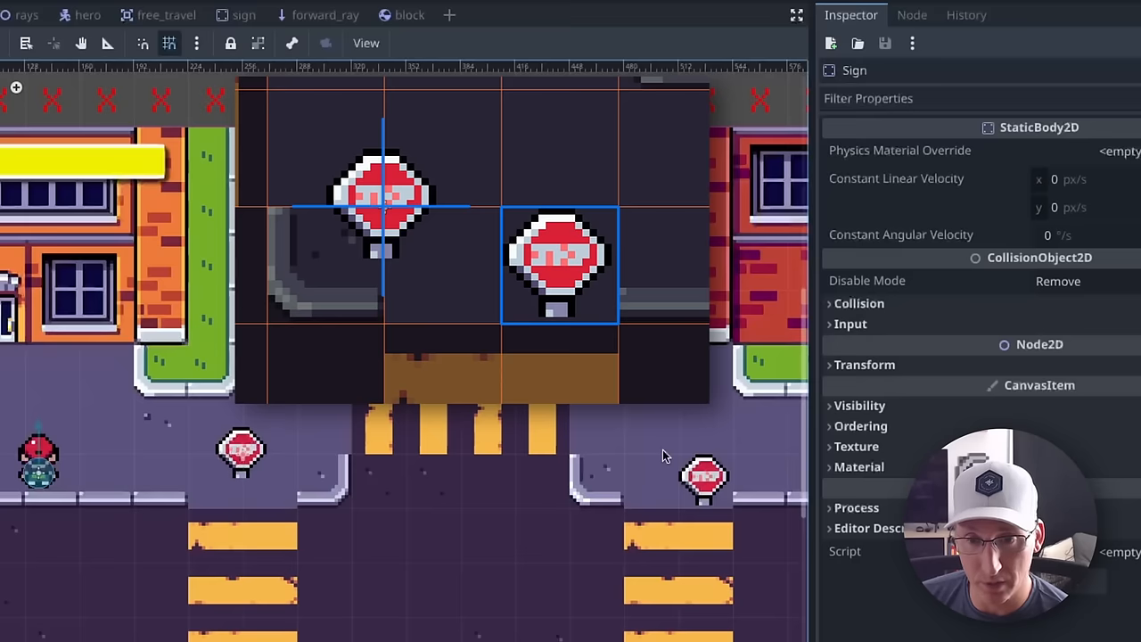
mouse_move(680, 465)
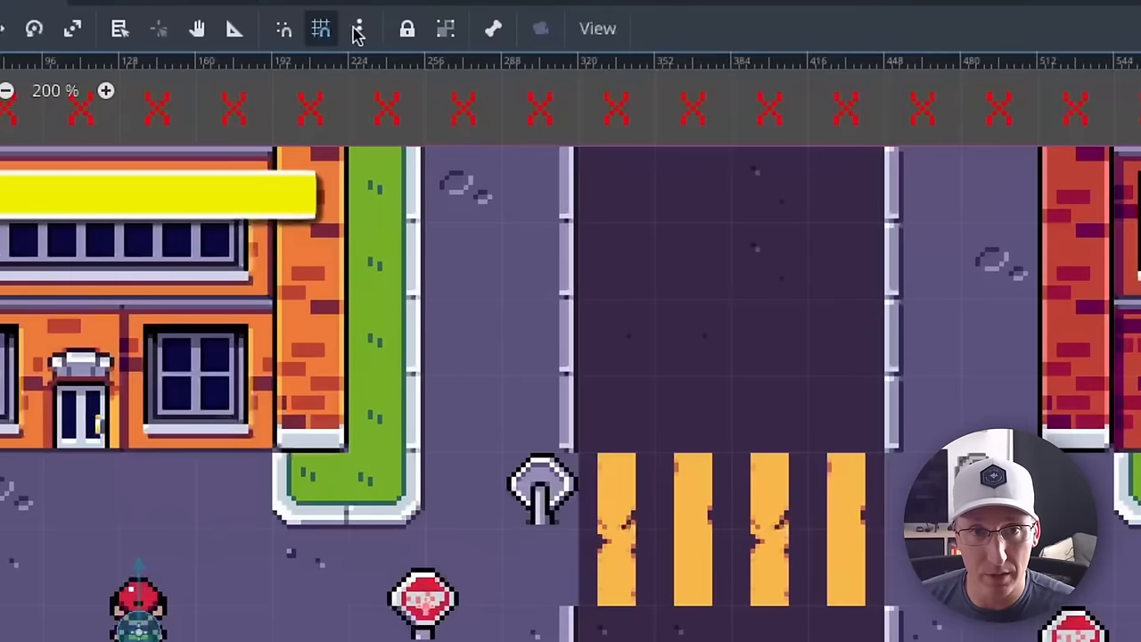
Step: Set the snap grid offset to 16 px in the Configure Snap dialog
left_click(358, 28)
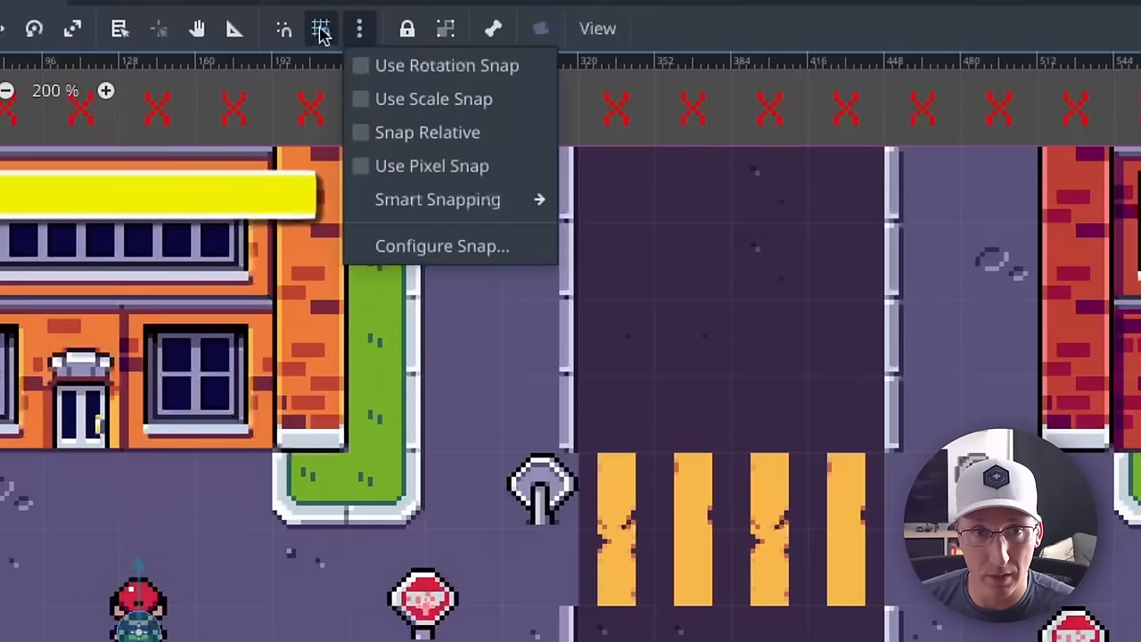
left_click(439, 245)
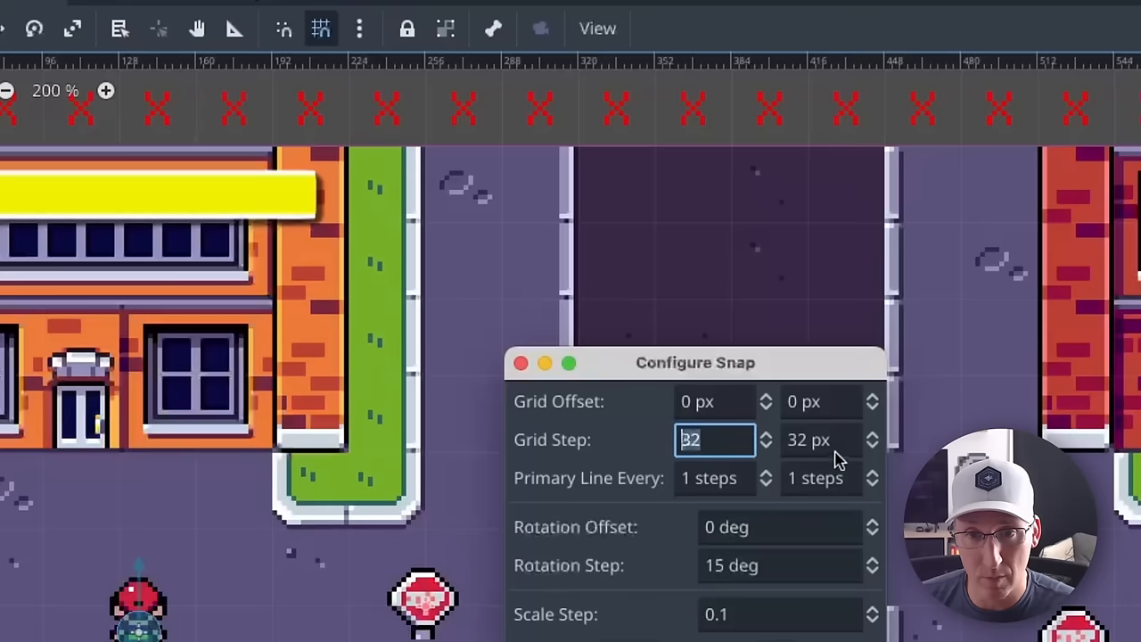
left_click(820, 440)
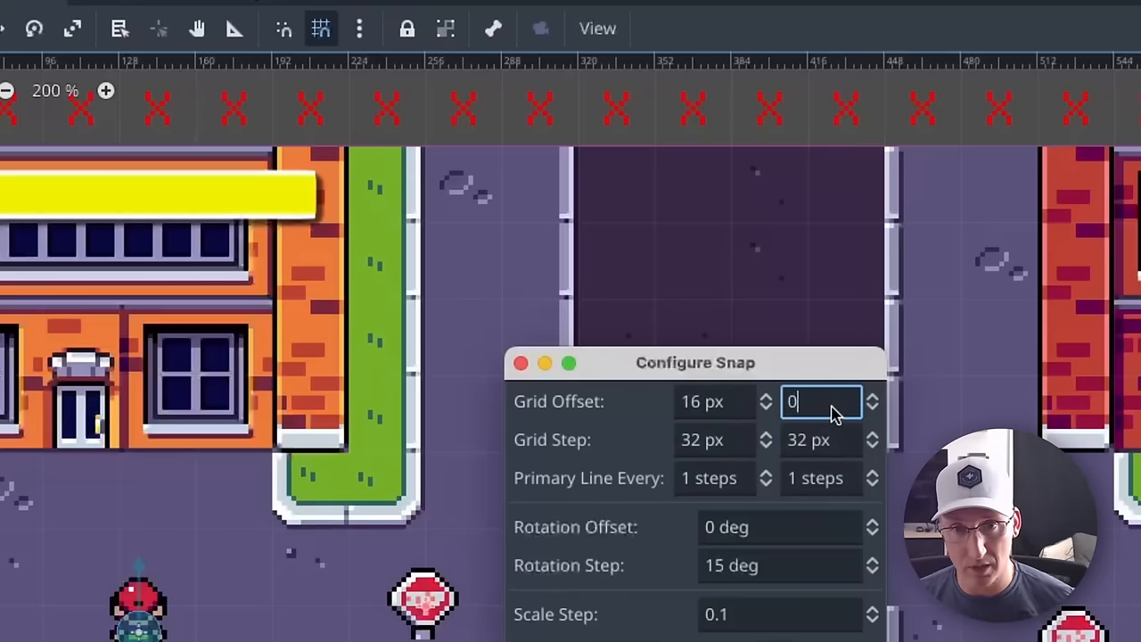
type("16")
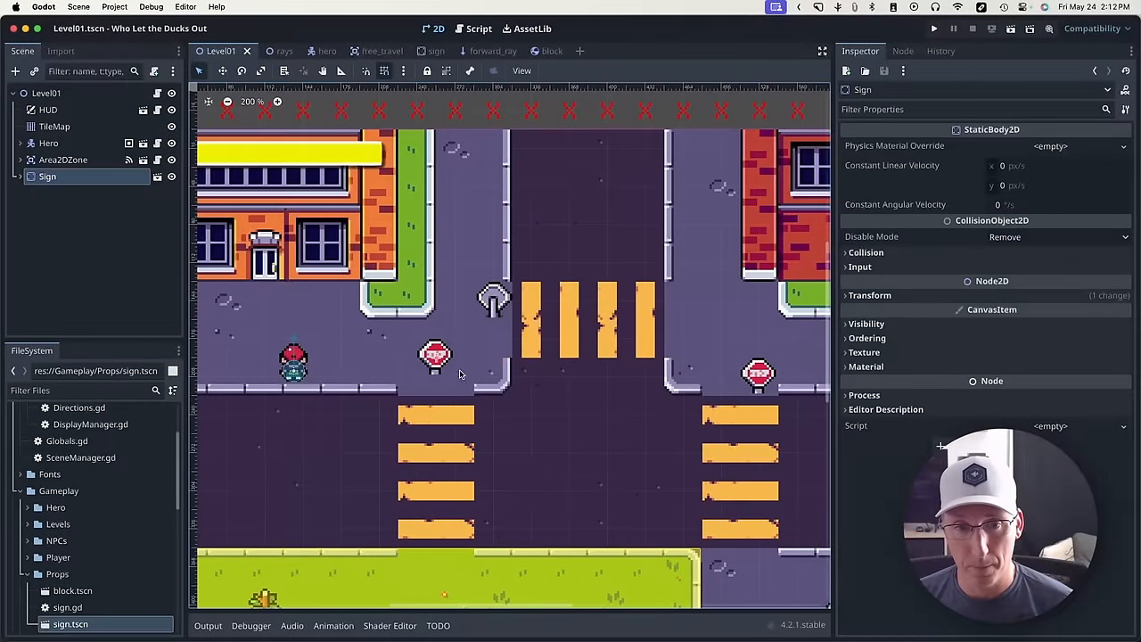
Step: Select the TileMap node to start painting the second stop-sign tile
left_click(20, 176)
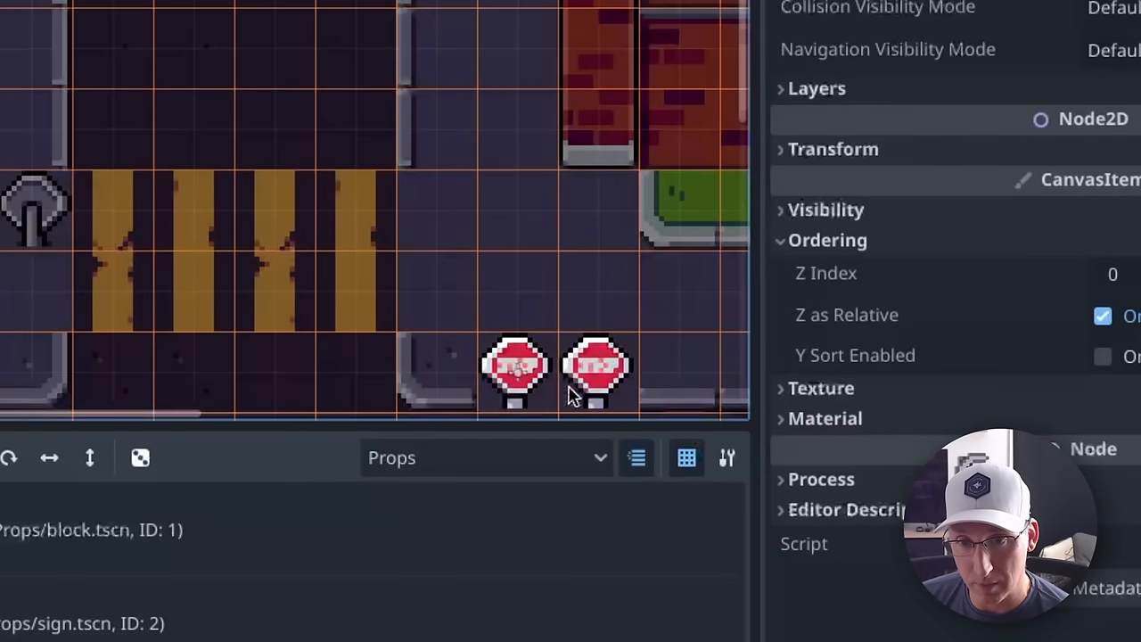
mouse_move(553, 299)
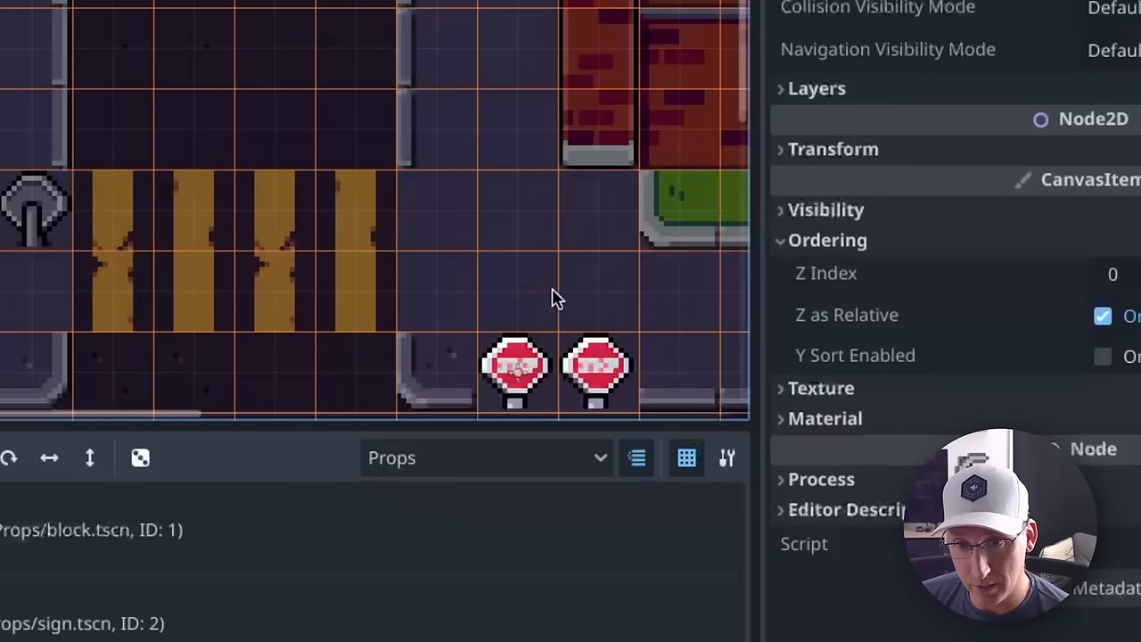
mouse_move(519, 371)
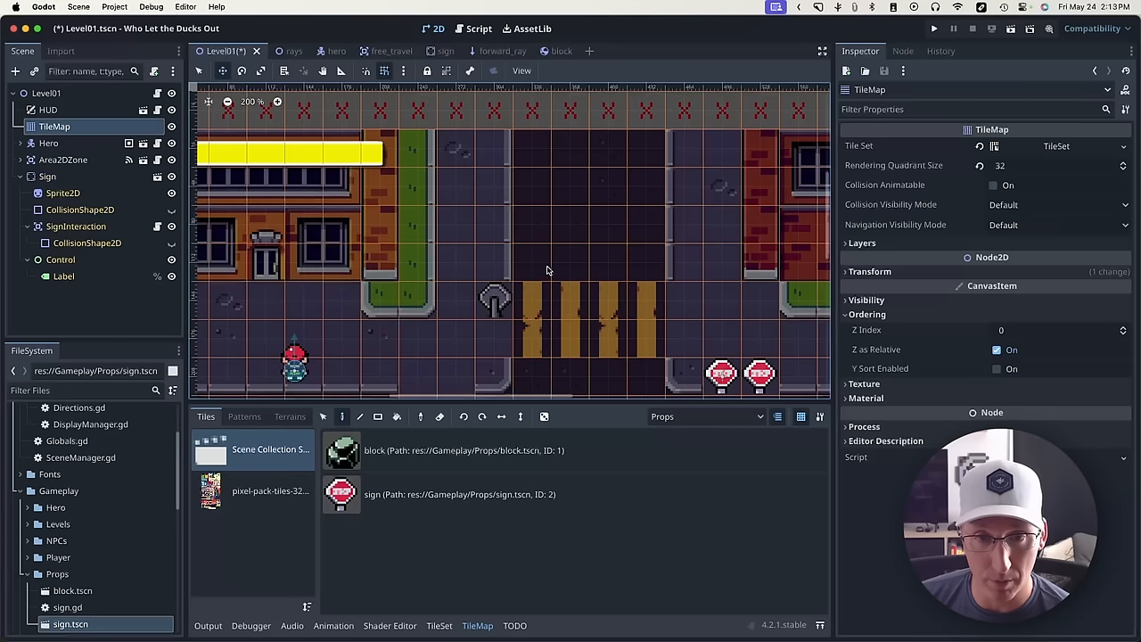
mouse_move(670, 356)
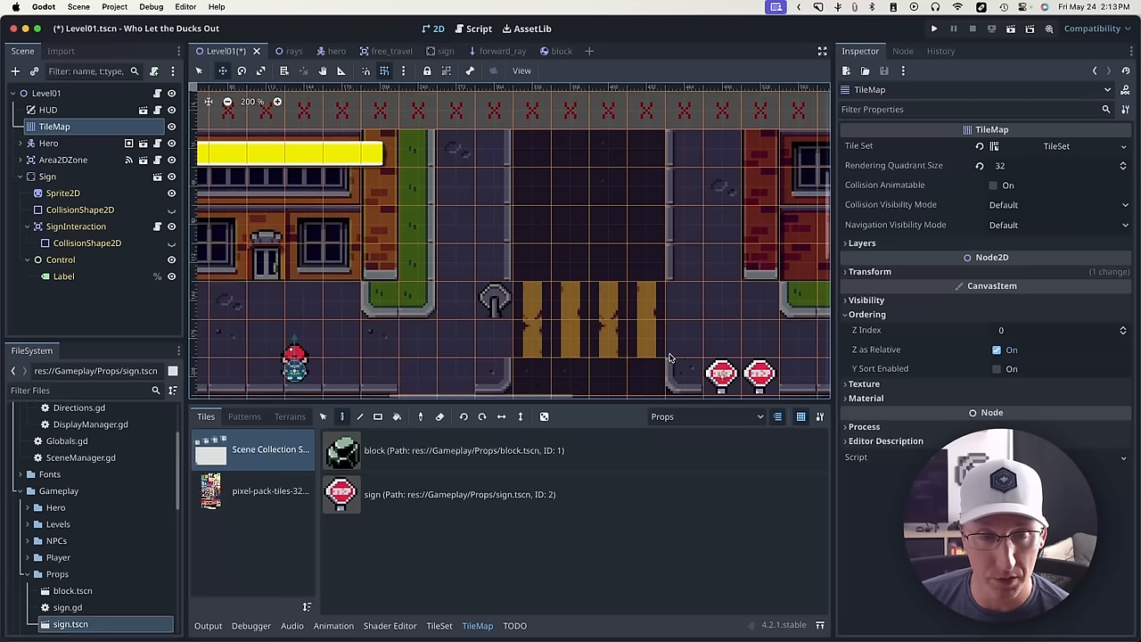